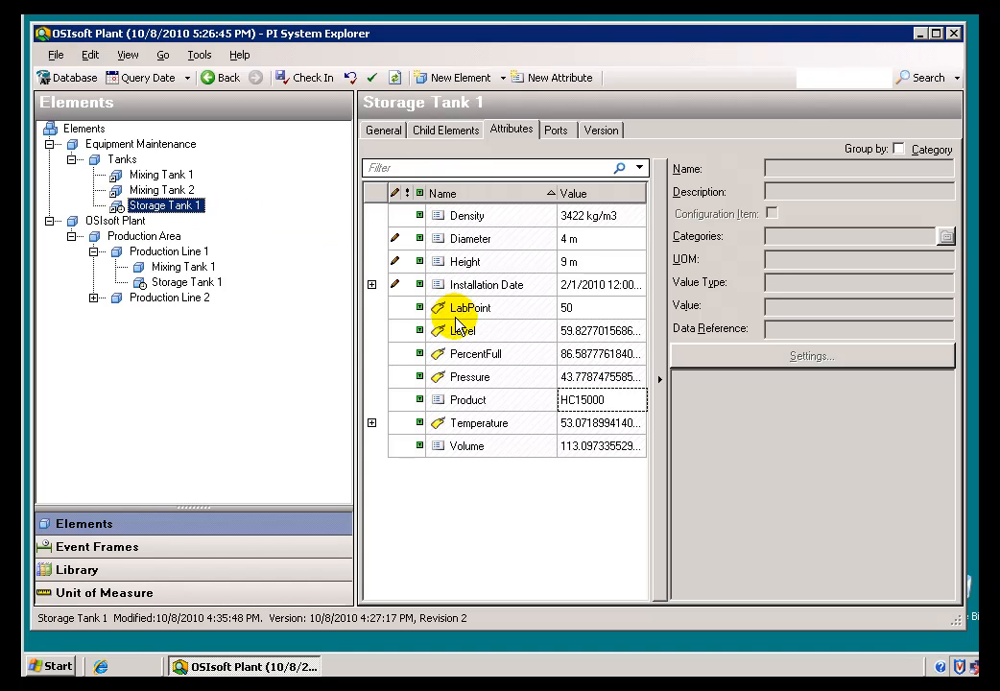
pyautogui.moveTo(591, 268)
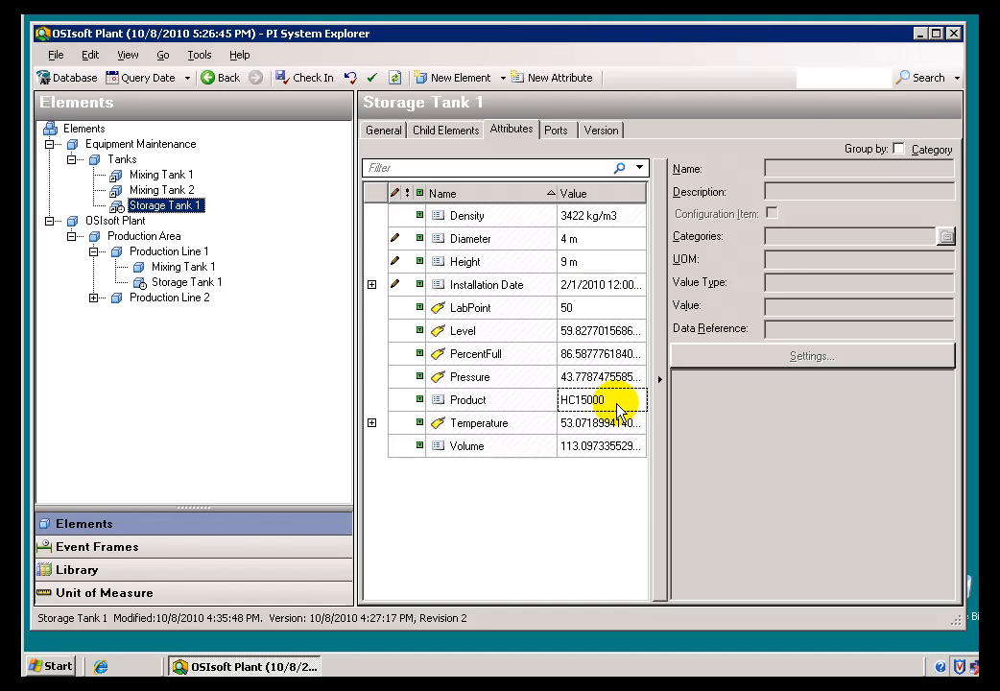
pyautogui.moveTo(618, 407)
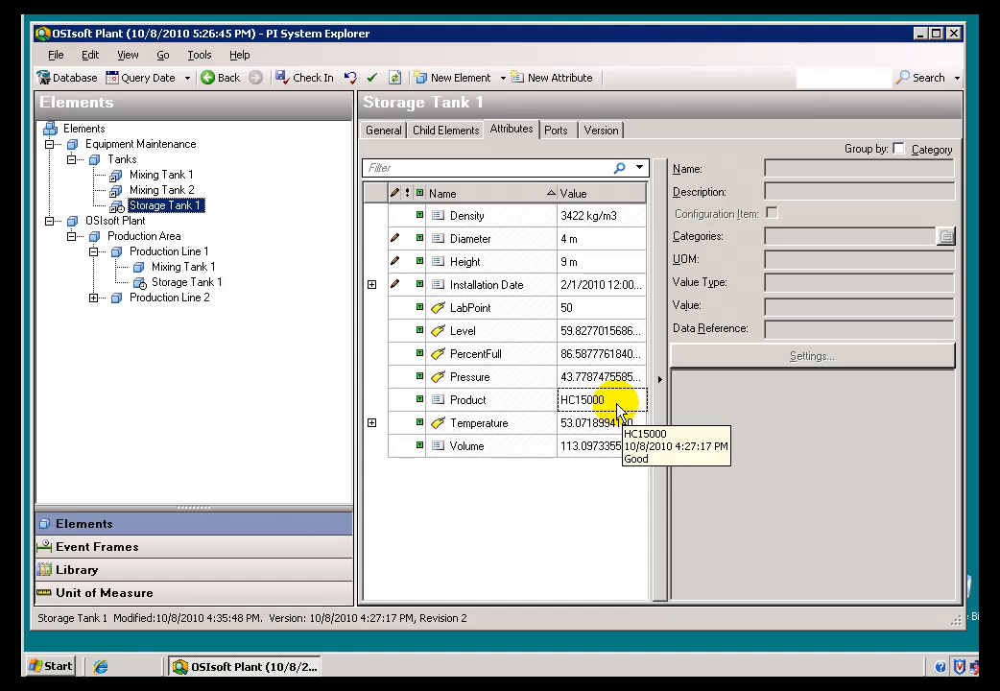
pyautogui.moveTo(94, 305)
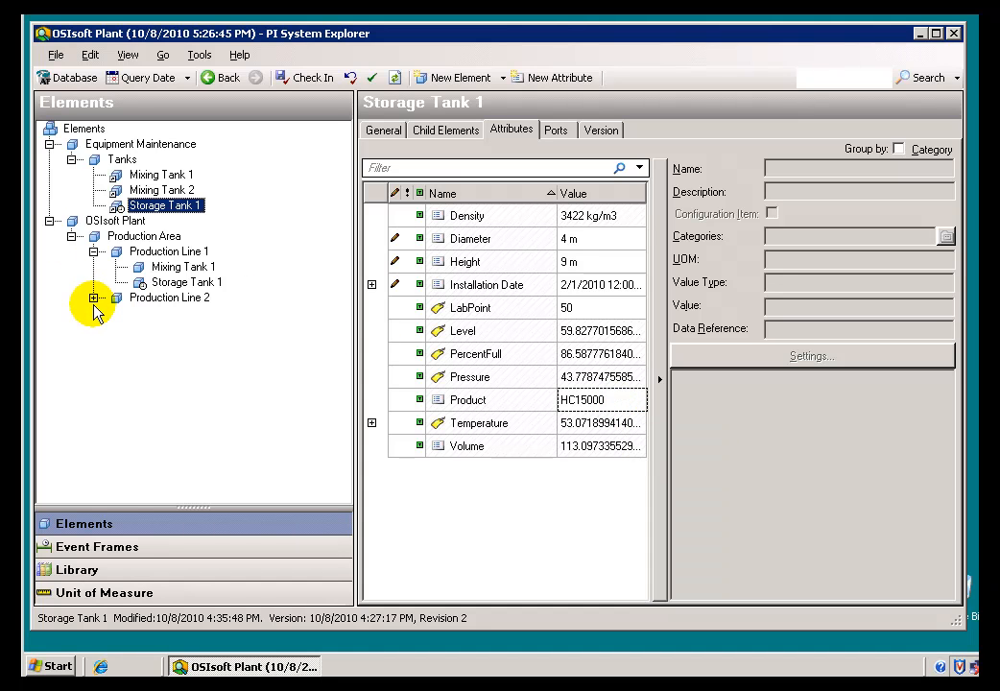
# Expand Production Line 2 to reveal Mixing Tank 2 and view Storage Tank 1's attributes
pyautogui.click(94, 298)
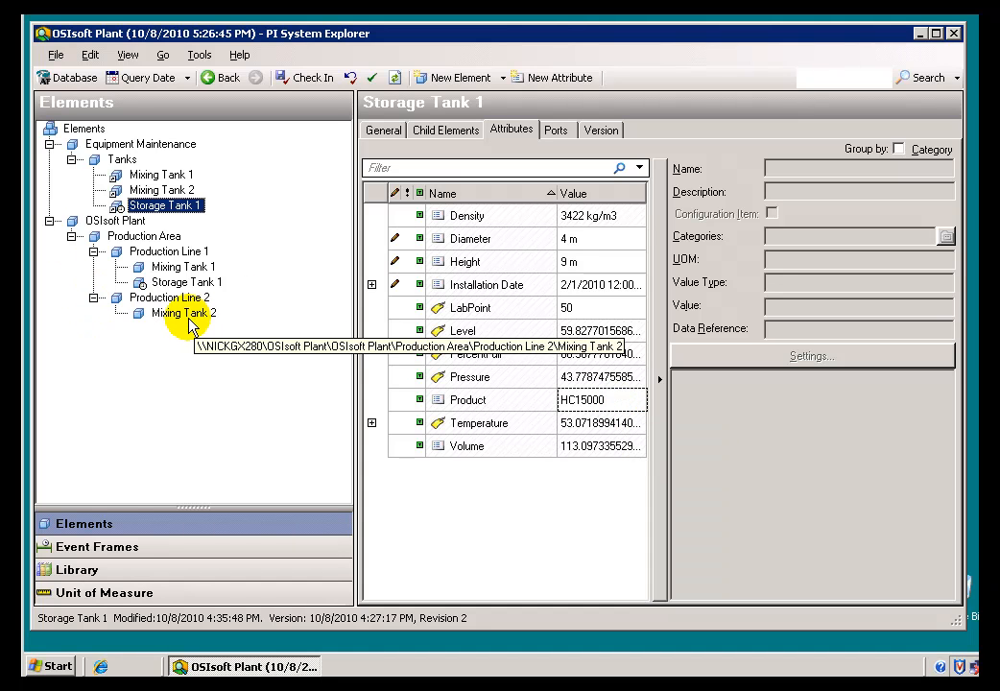
pyautogui.moveTo(169, 336)
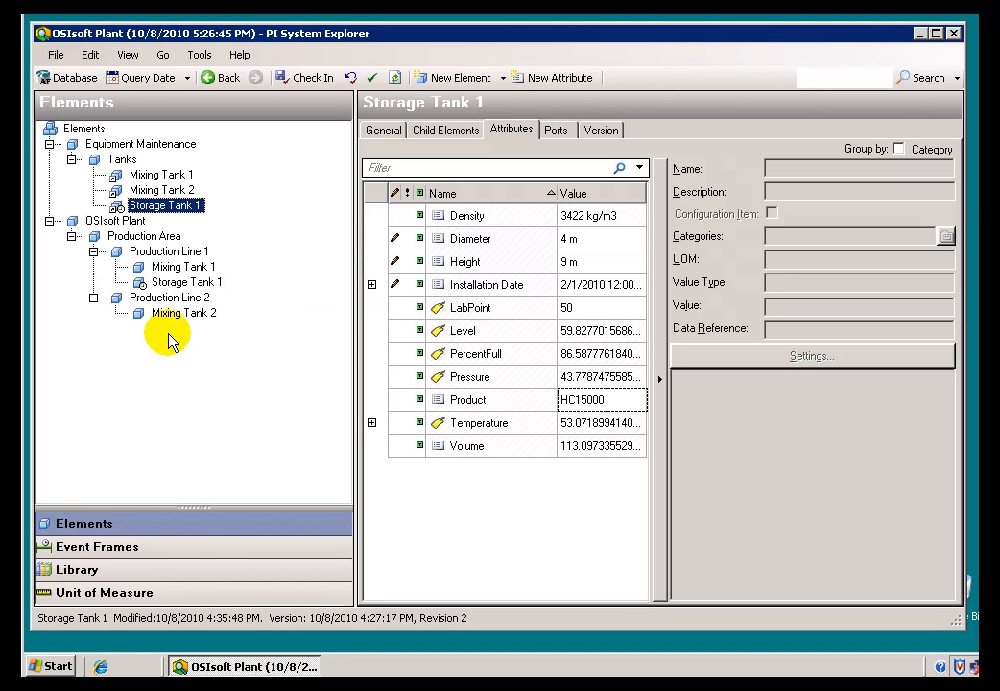
pyautogui.moveTo(184, 280)
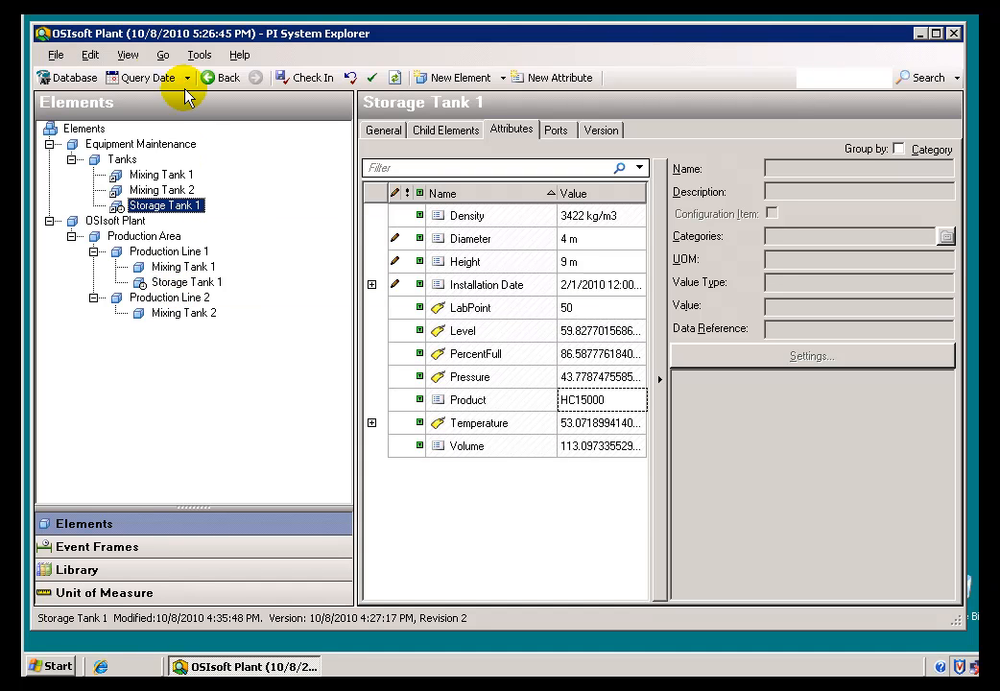
pyautogui.moveTo(145, 77)
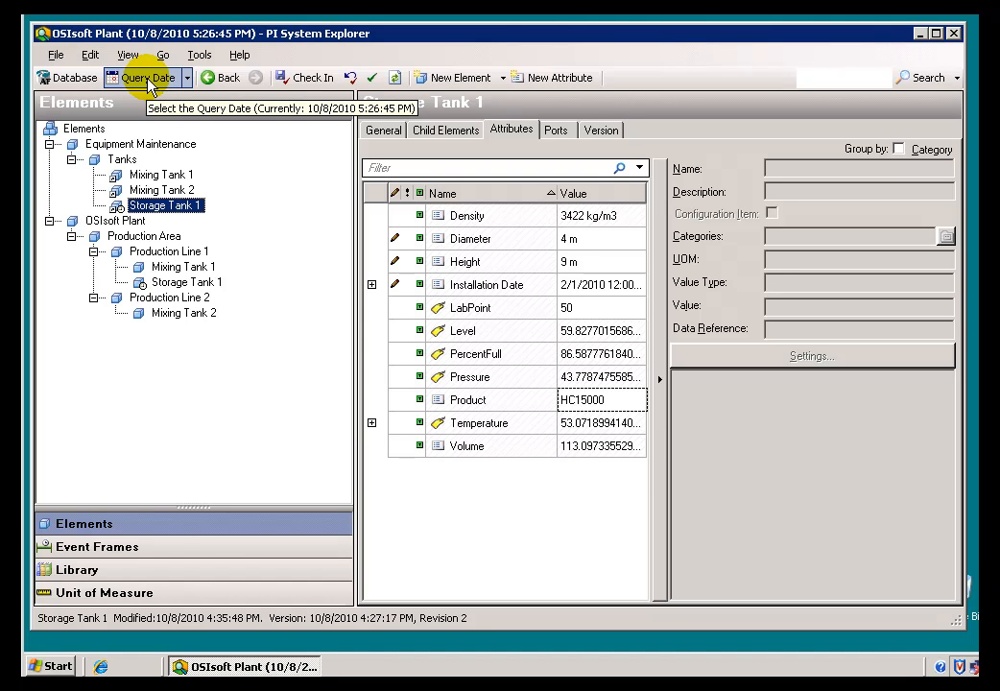
pyautogui.moveTo(157, 175)
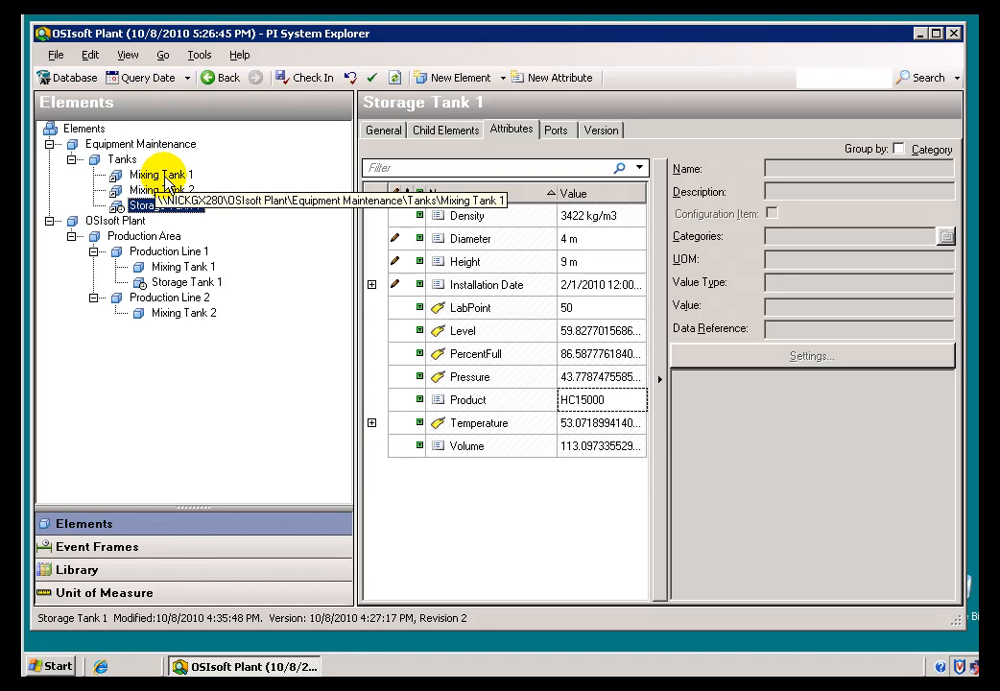
pyautogui.click(165, 205)
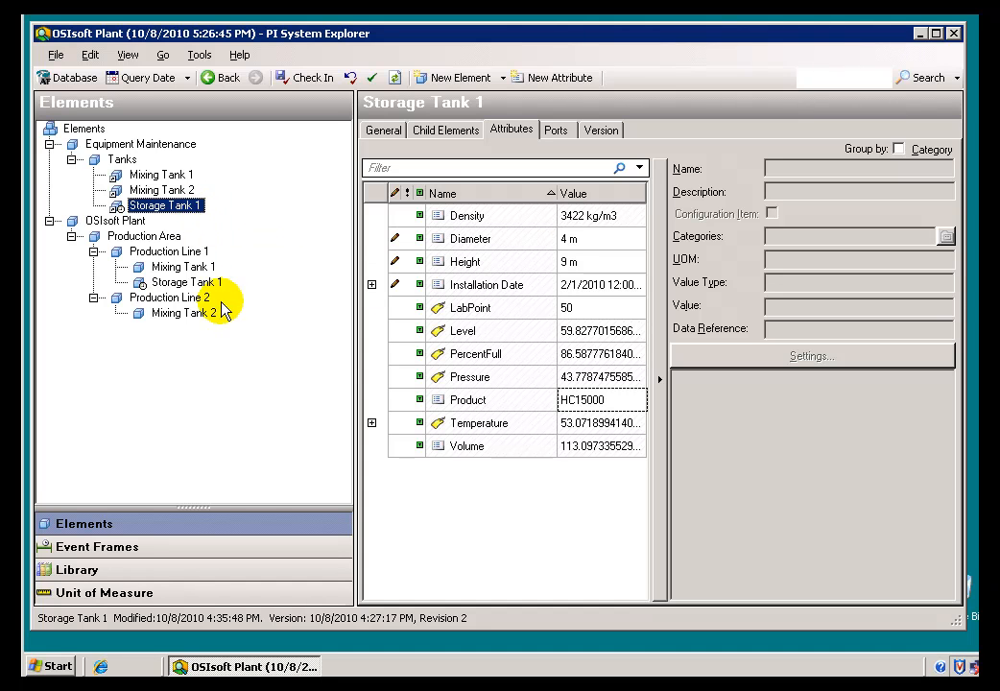
pyautogui.moveTo(594, 292)
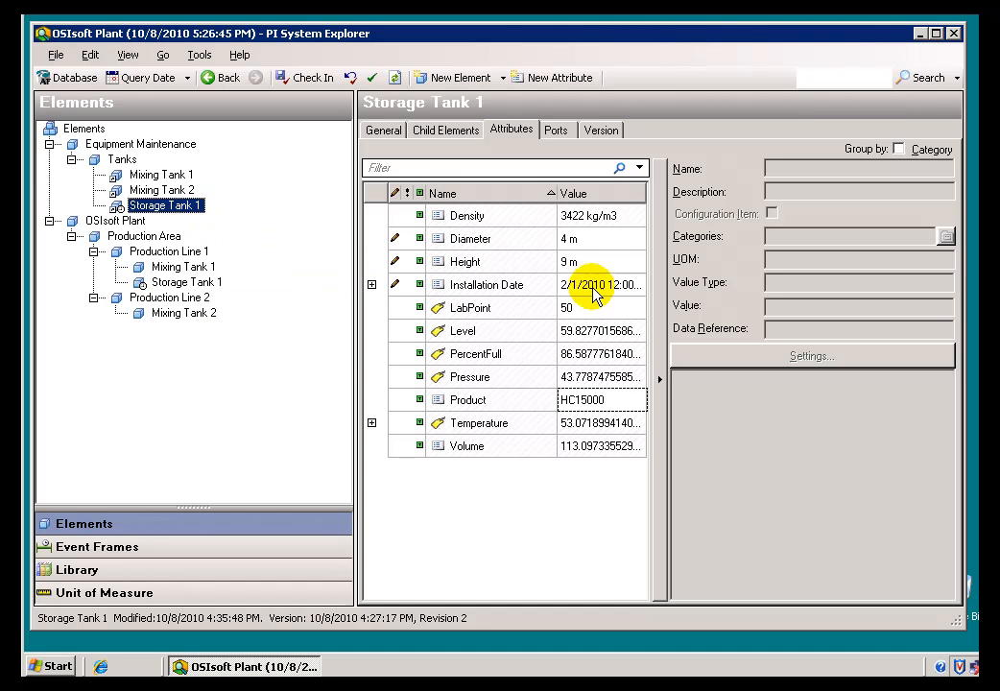
pyautogui.moveTo(586, 284)
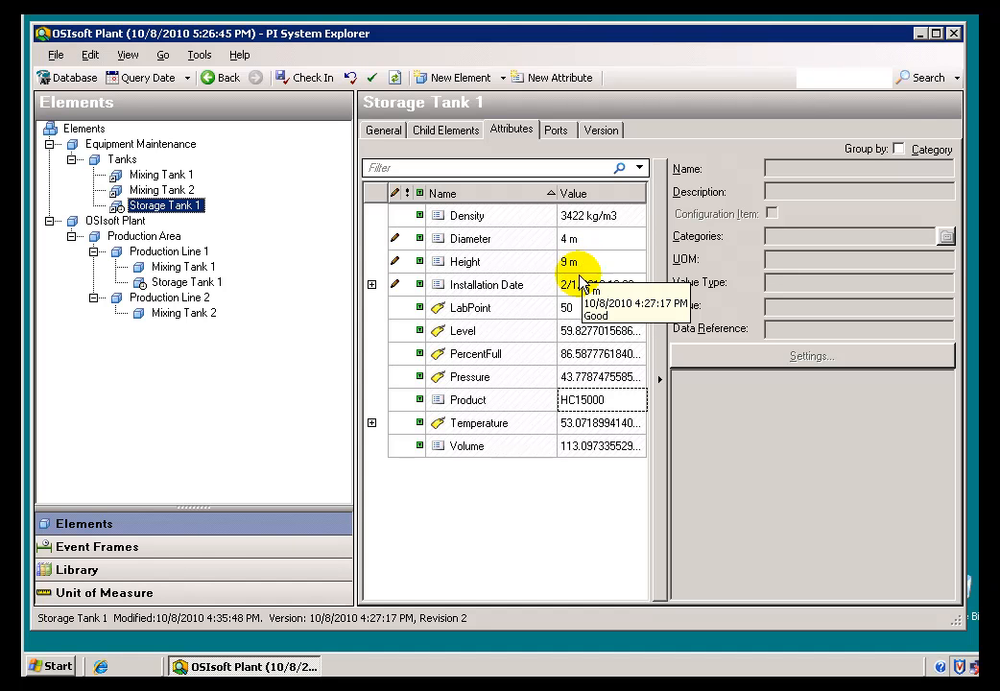
pyautogui.moveTo(610, 402)
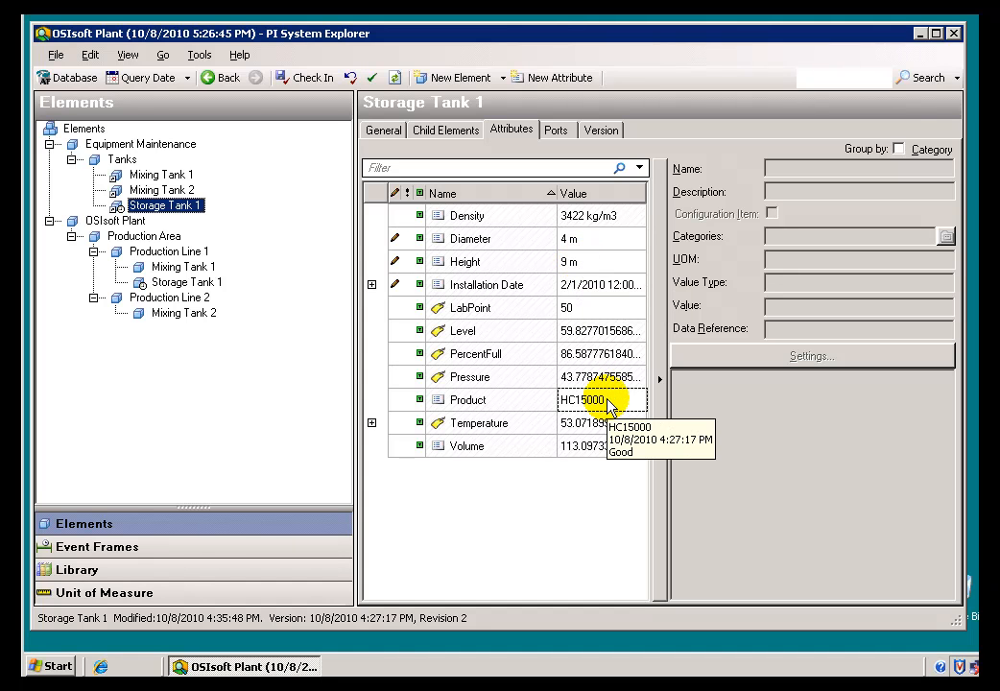
pyautogui.moveTo(142, 84)
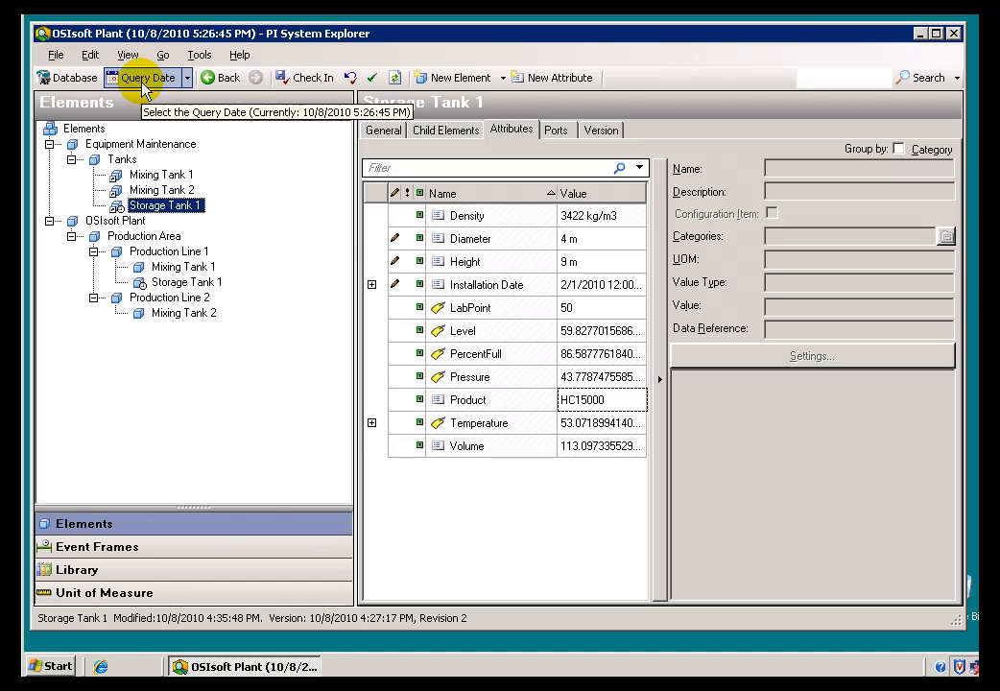
# Set the Query Date to 9/15/2010
pyautogui.click(142, 77)
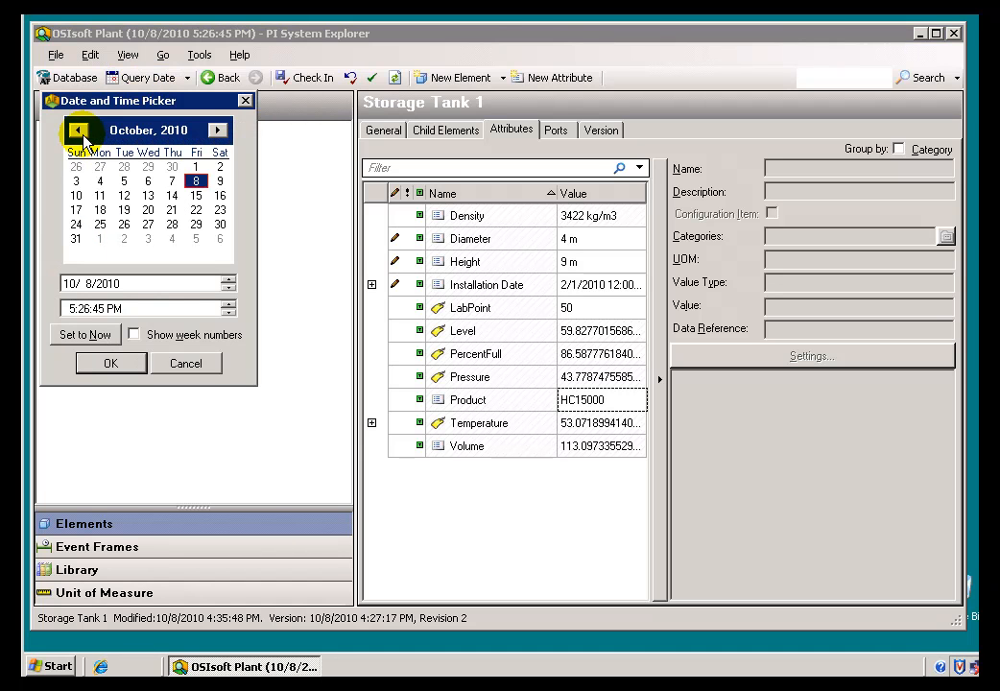
pyautogui.click(77, 131)
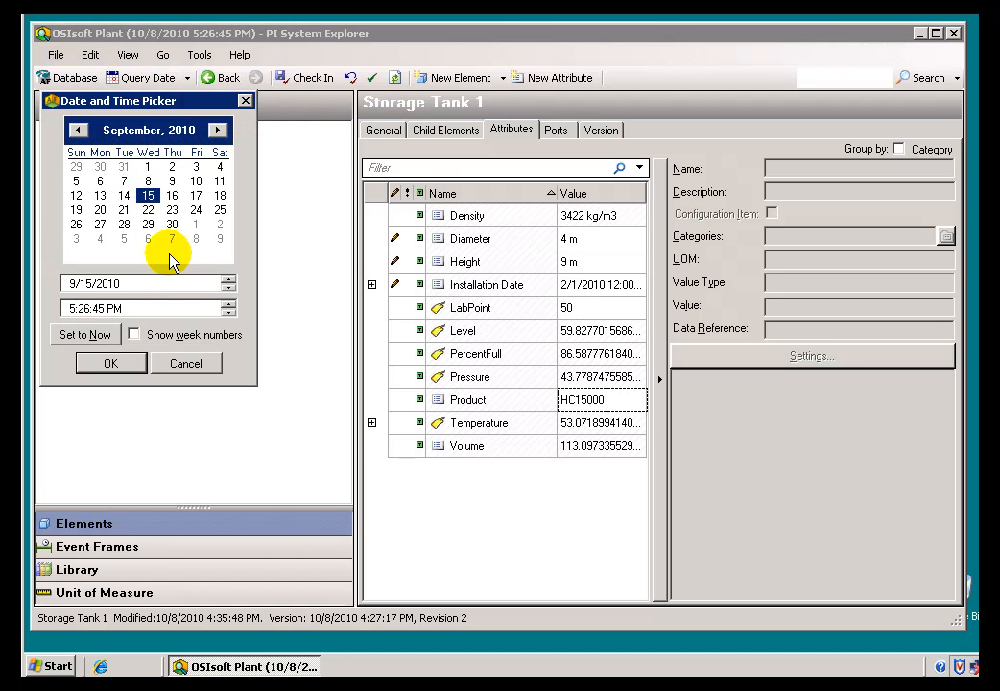
pyautogui.click(112, 363)
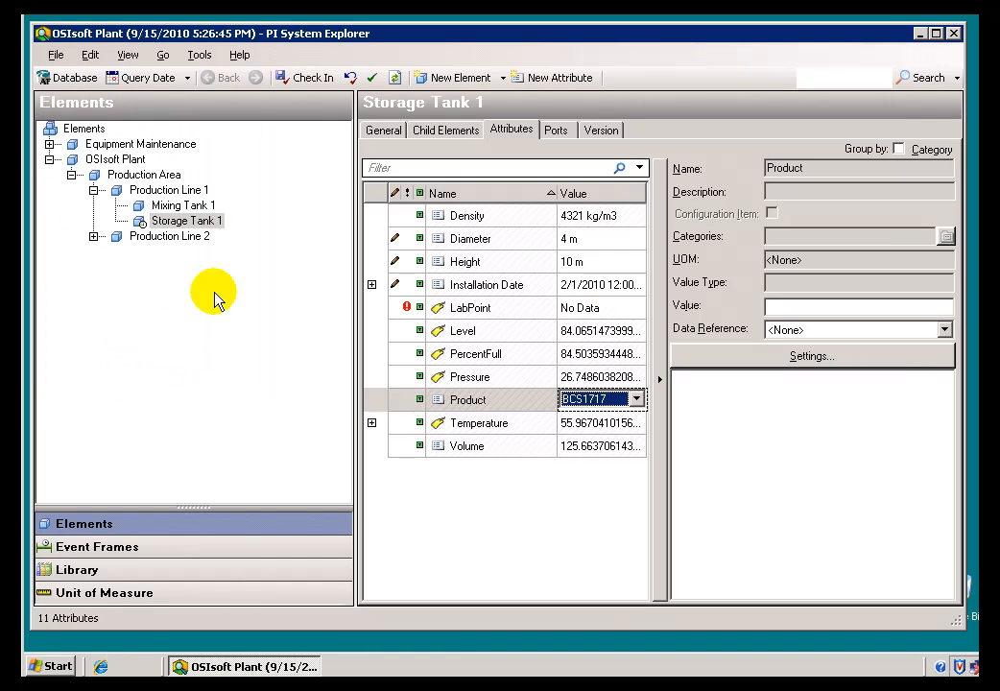
# Expand Equipment Maintenance, Tanks and Production Line 2 to reveal Storage Tank 2
pyautogui.click(54, 142)
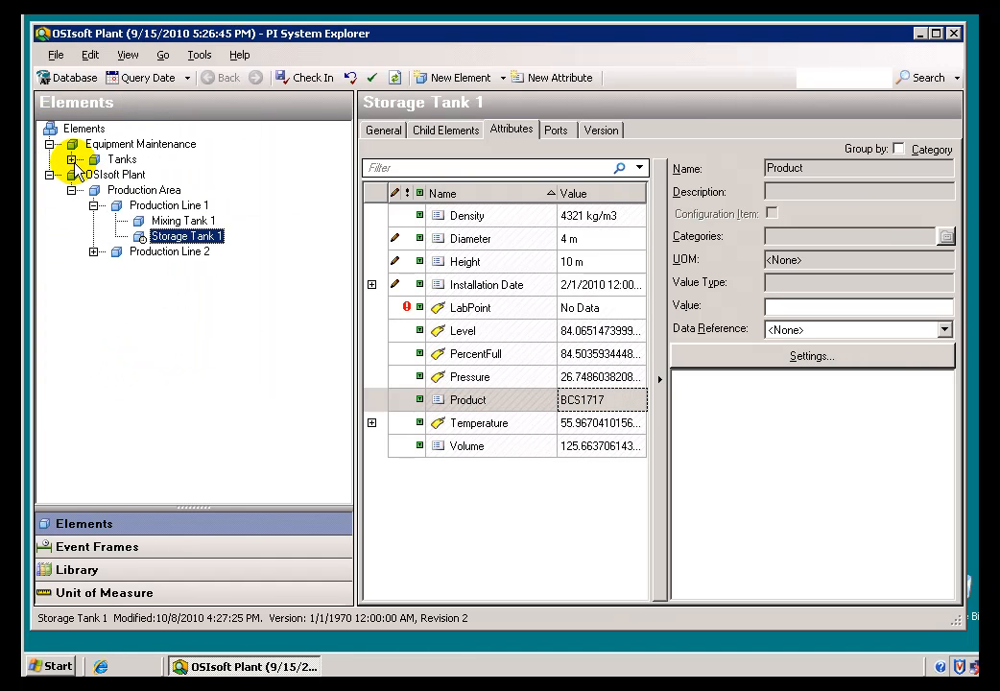
pyautogui.click(73, 158)
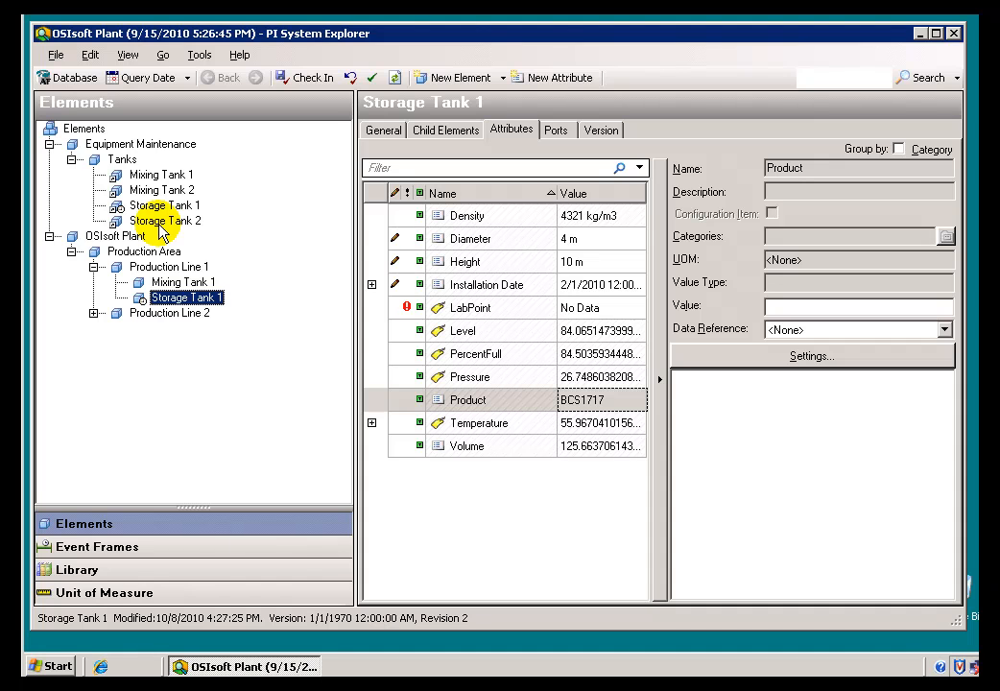
pyautogui.click(92, 311)
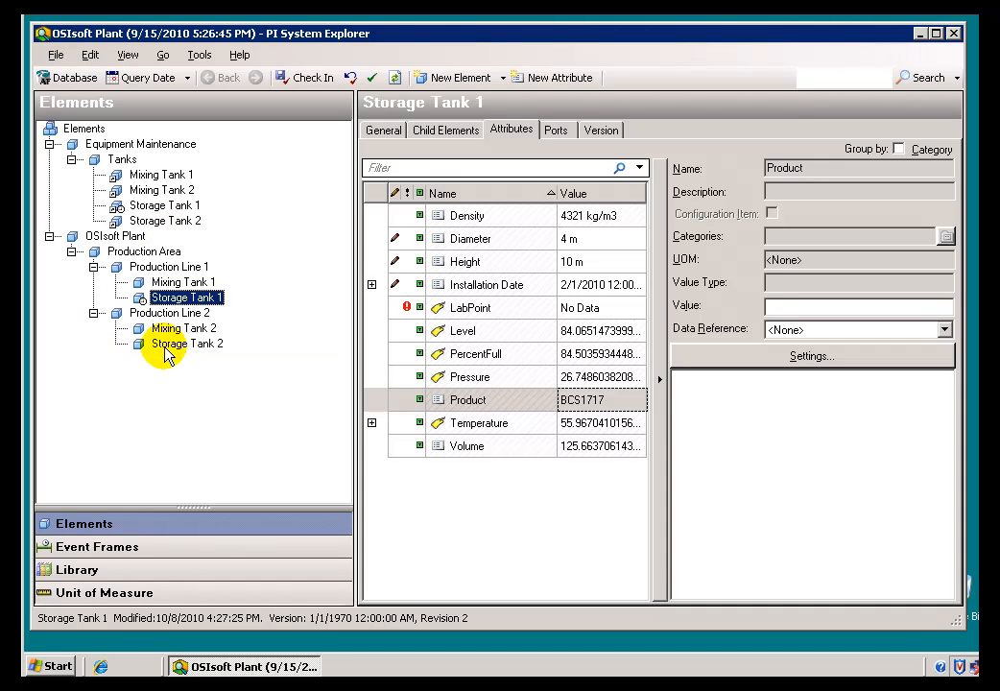
pyautogui.moveTo(165, 221)
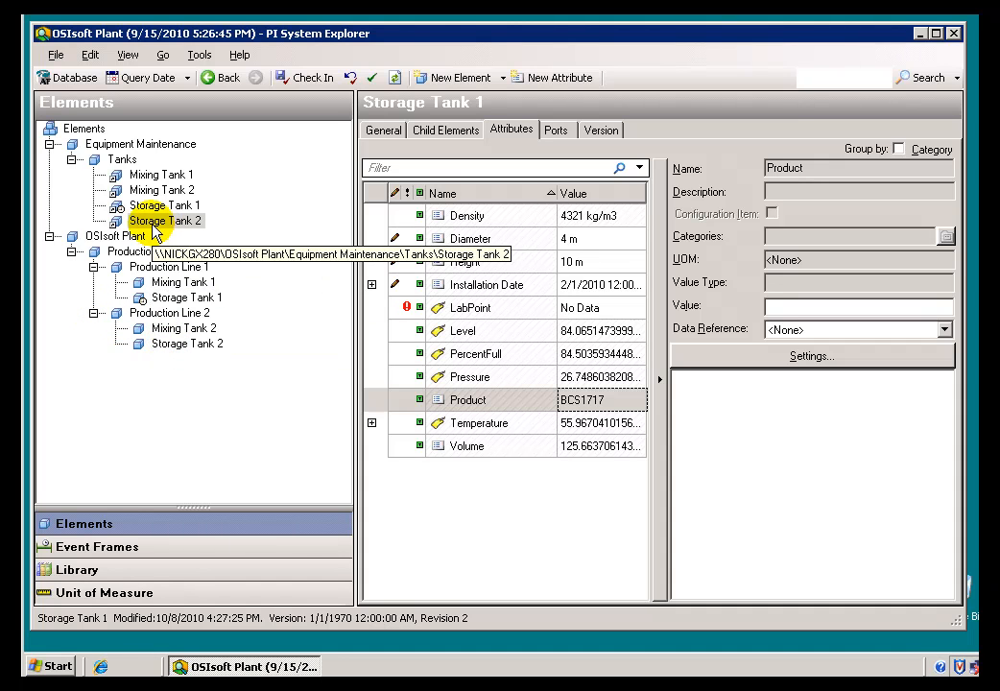
# View Storage Tank 2's version details (obsolete 10/1/2010), then return to Storage Tank 1's attributes
pyautogui.click(601, 130)
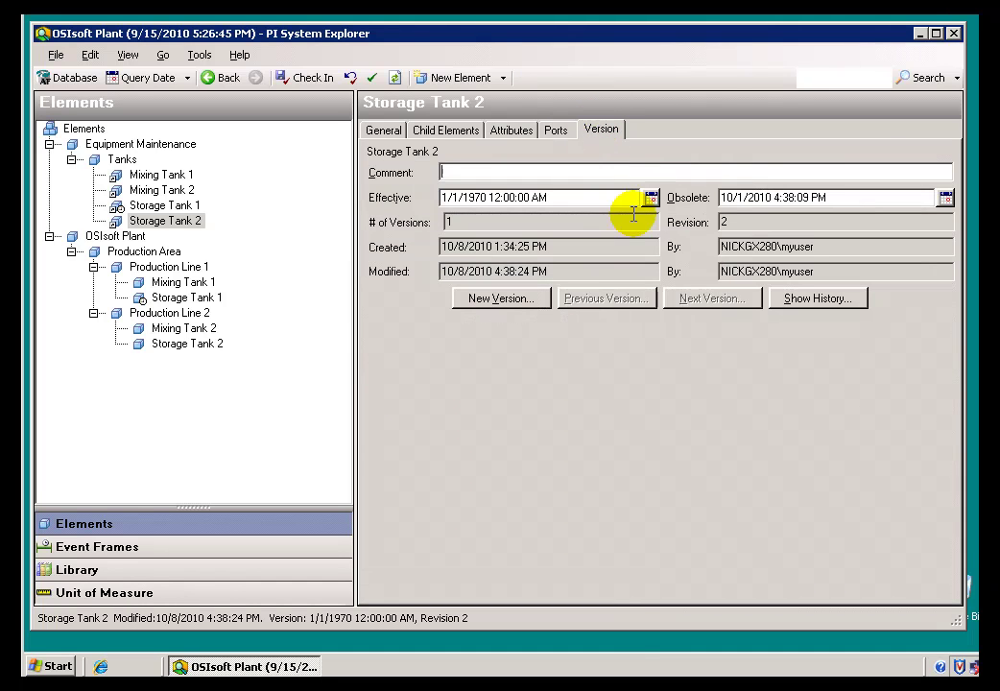
pyautogui.moveTo(854, 198)
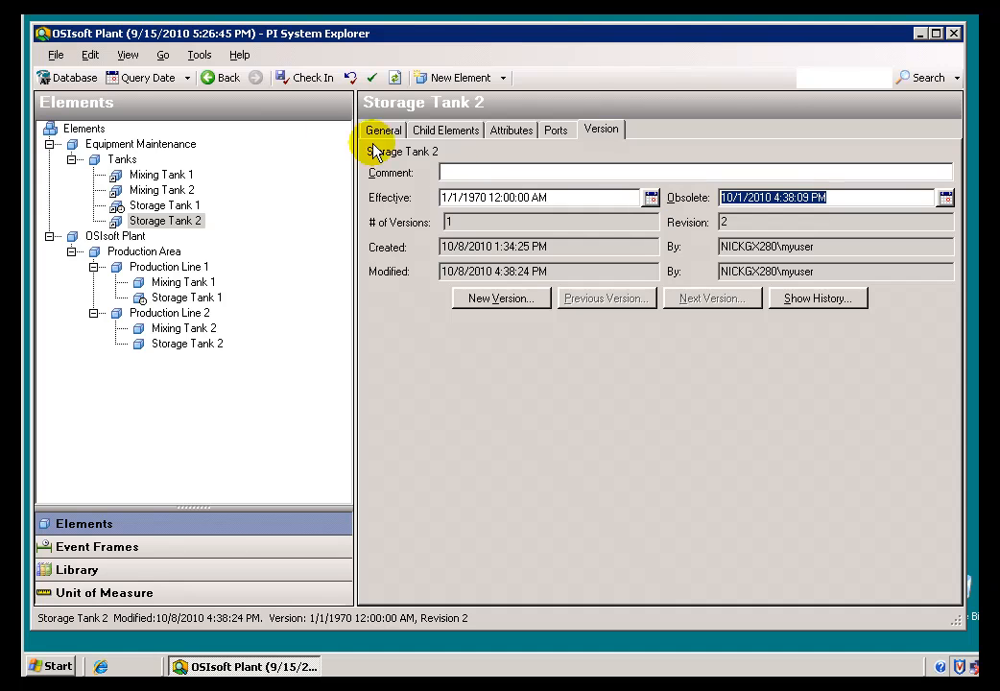
pyautogui.moveTo(178, 46)
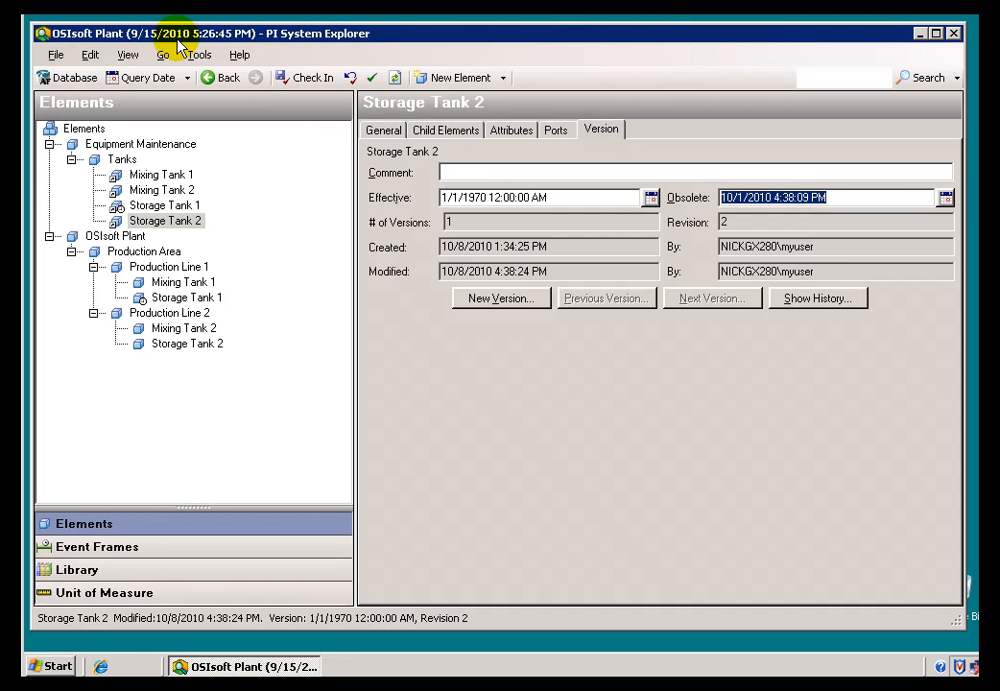
pyautogui.moveTo(161, 38)
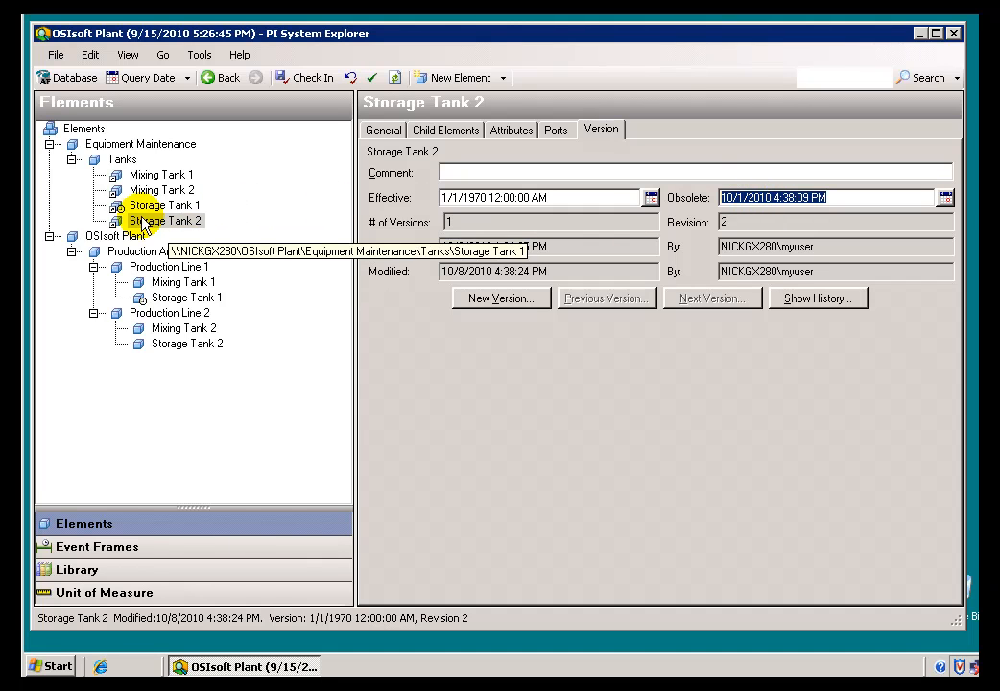
pyautogui.click(166, 205)
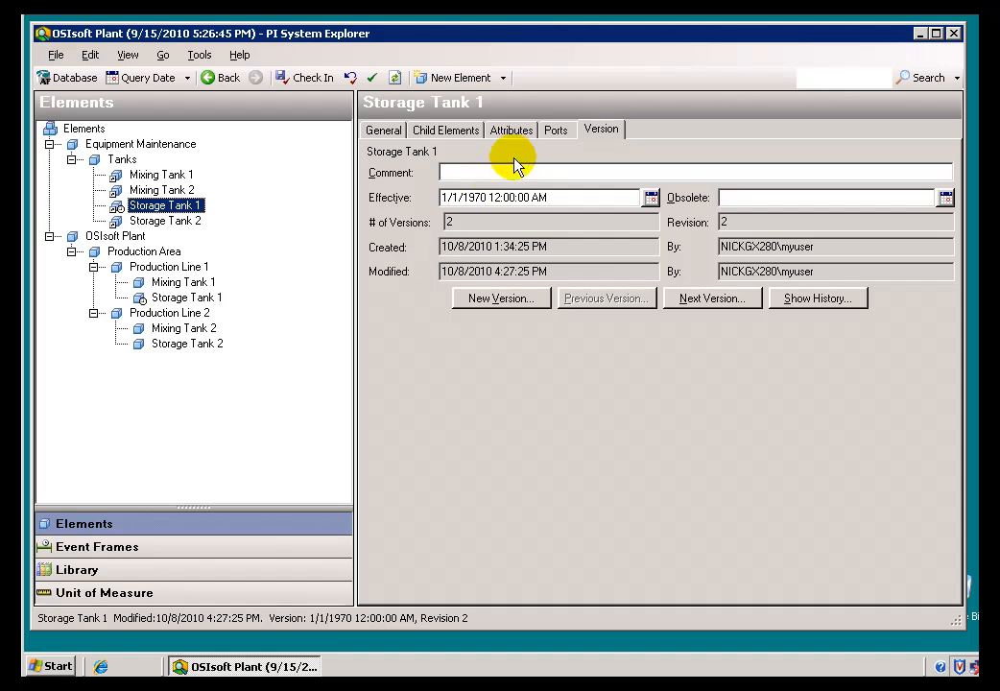
pyautogui.click(510, 131)
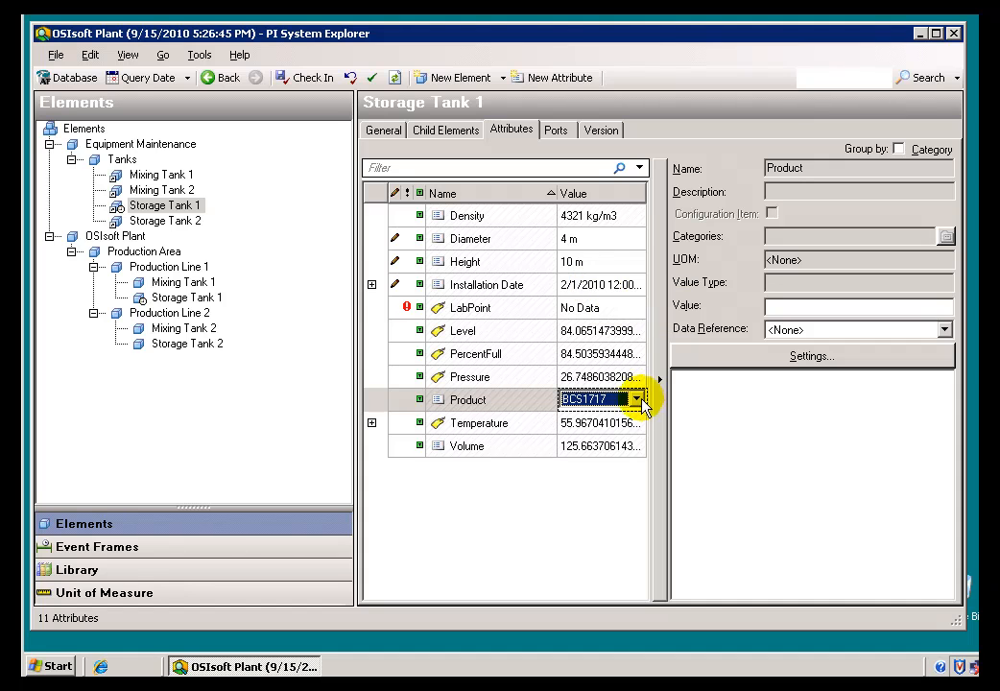
# Set the Query Date to Today and expand Production Line 2
pyautogui.click(476, 424)
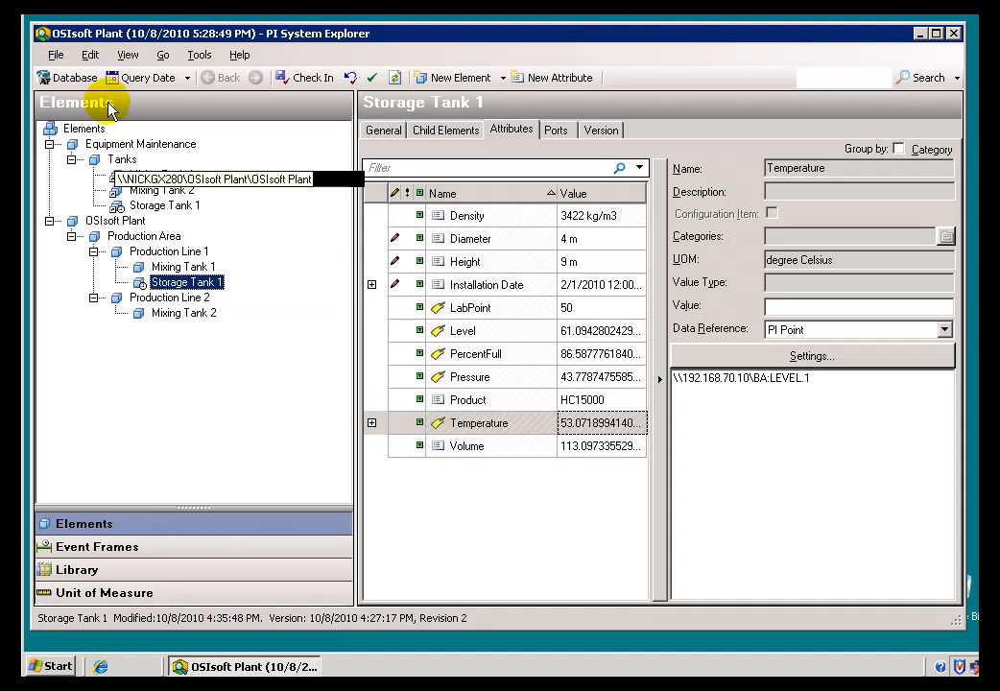
pyautogui.moveTo(188, 84)
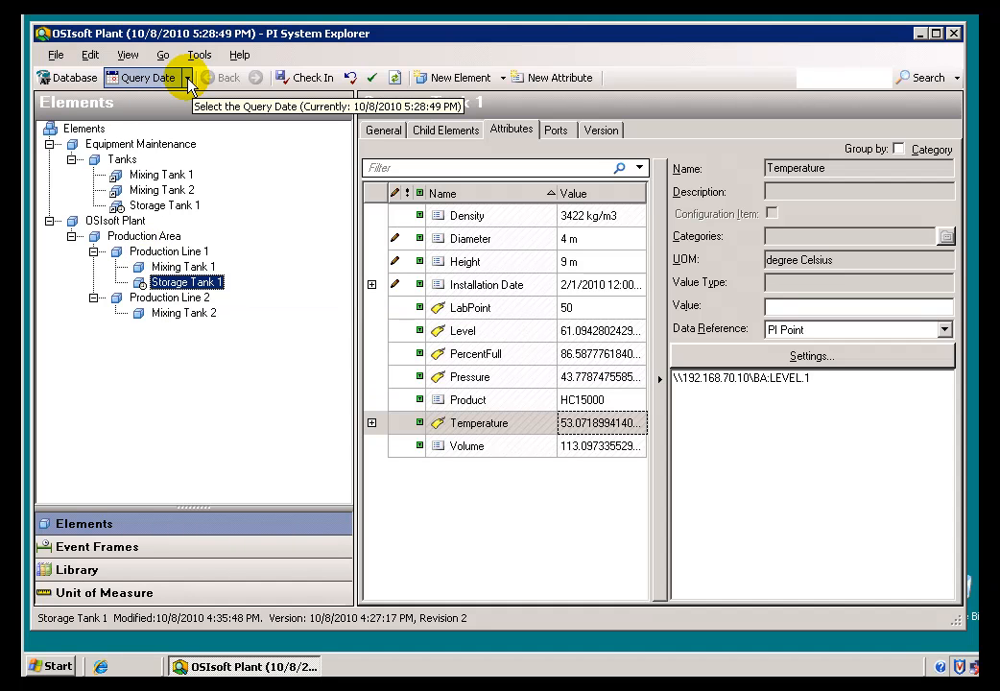
pyautogui.click(184, 76)
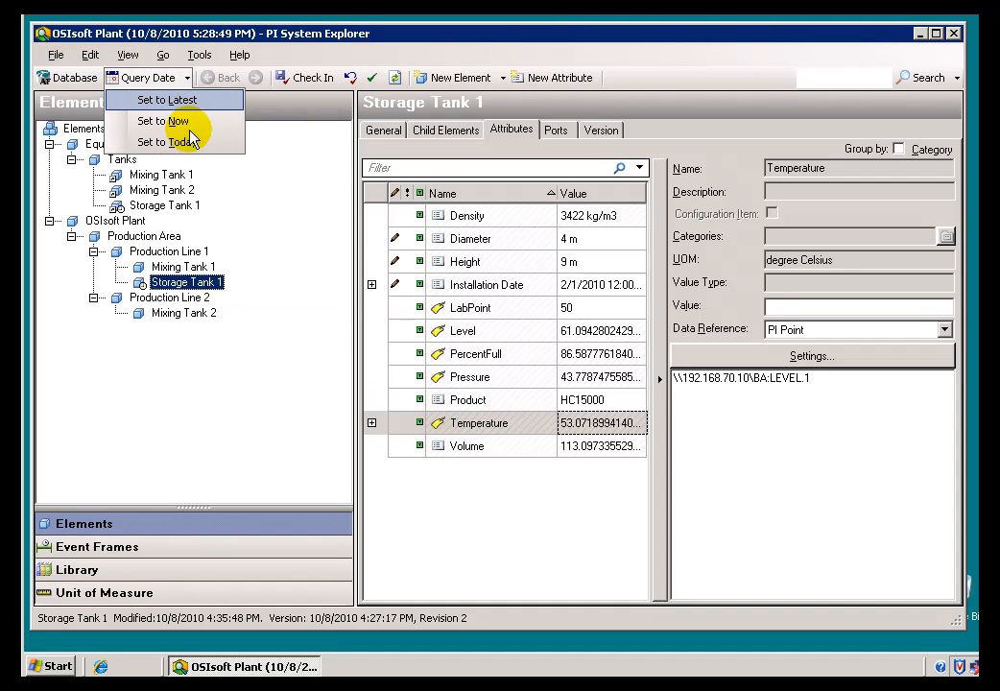
pyautogui.moveTo(169, 99)
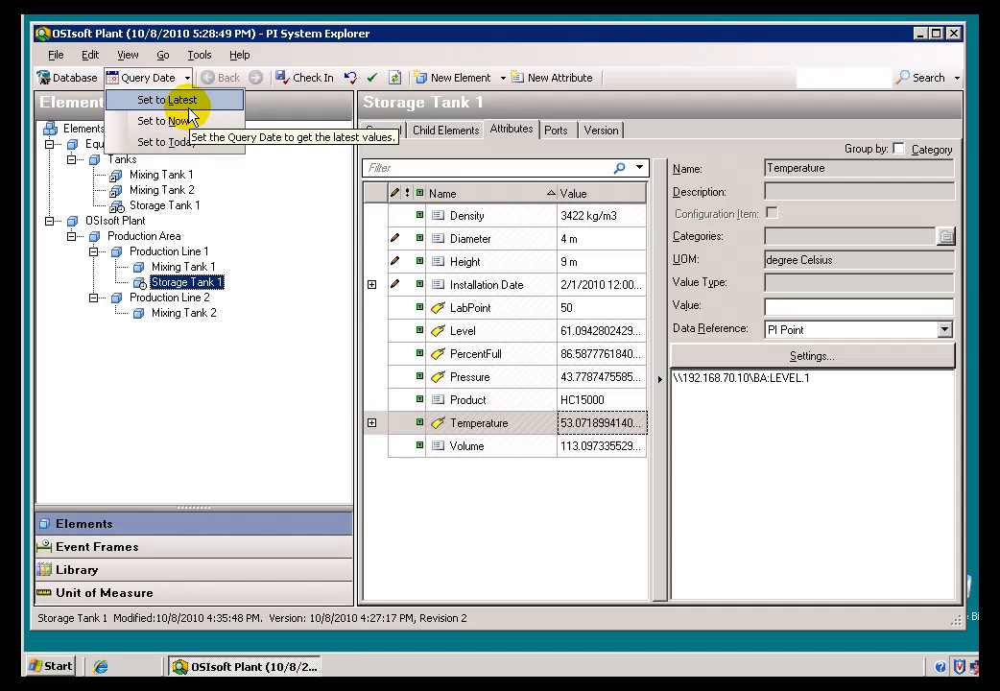
pyautogui.moveTo(163, 119)
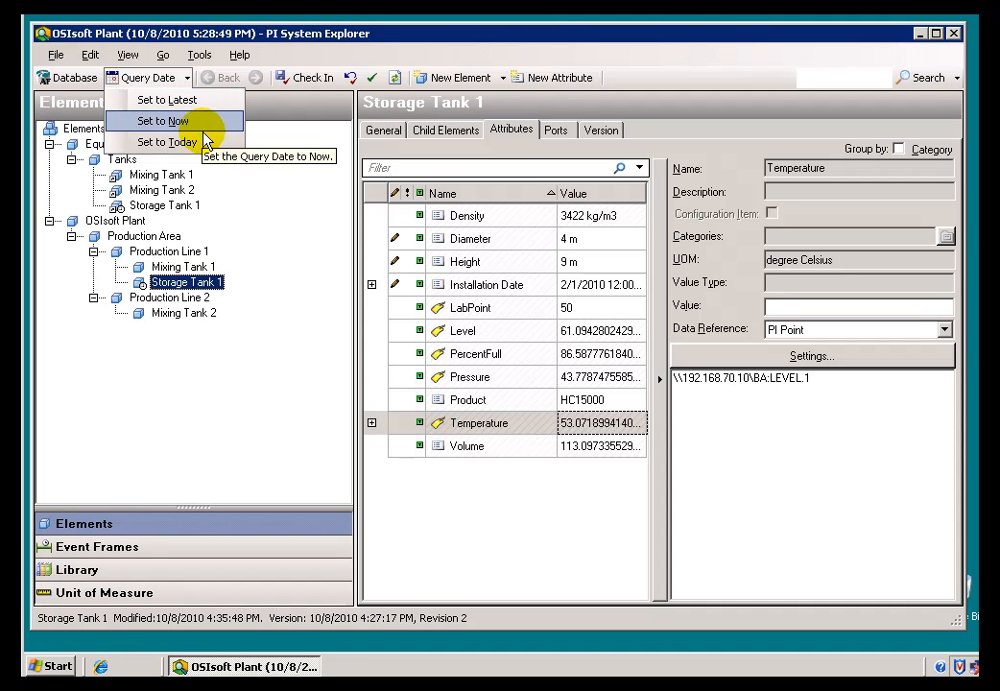
pyautogui.moveTo(167, 142)
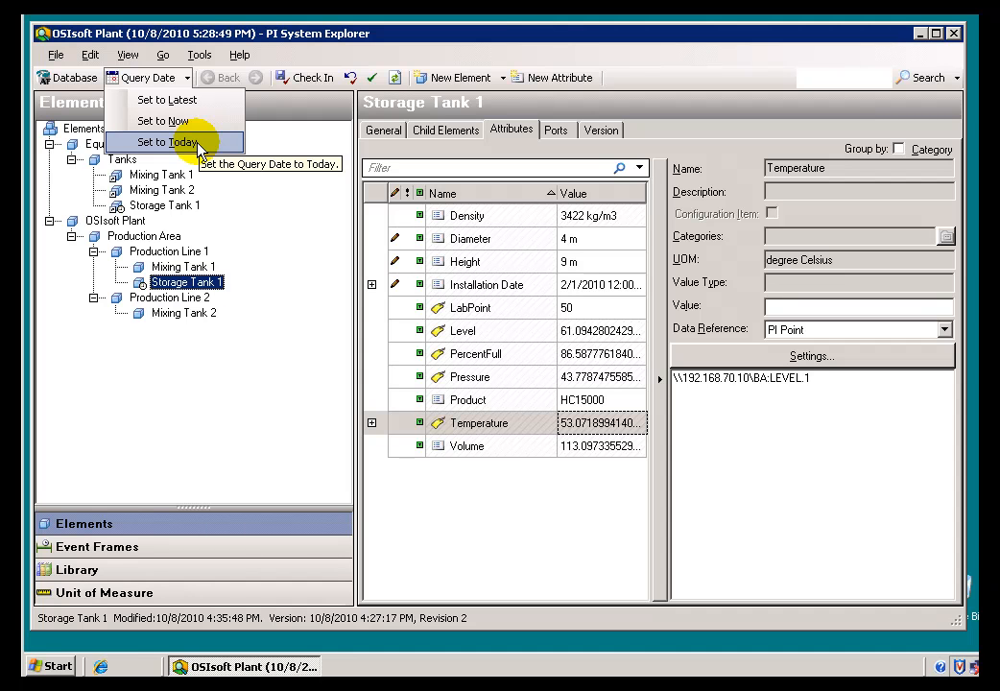
pyautogui.click(169, 142)
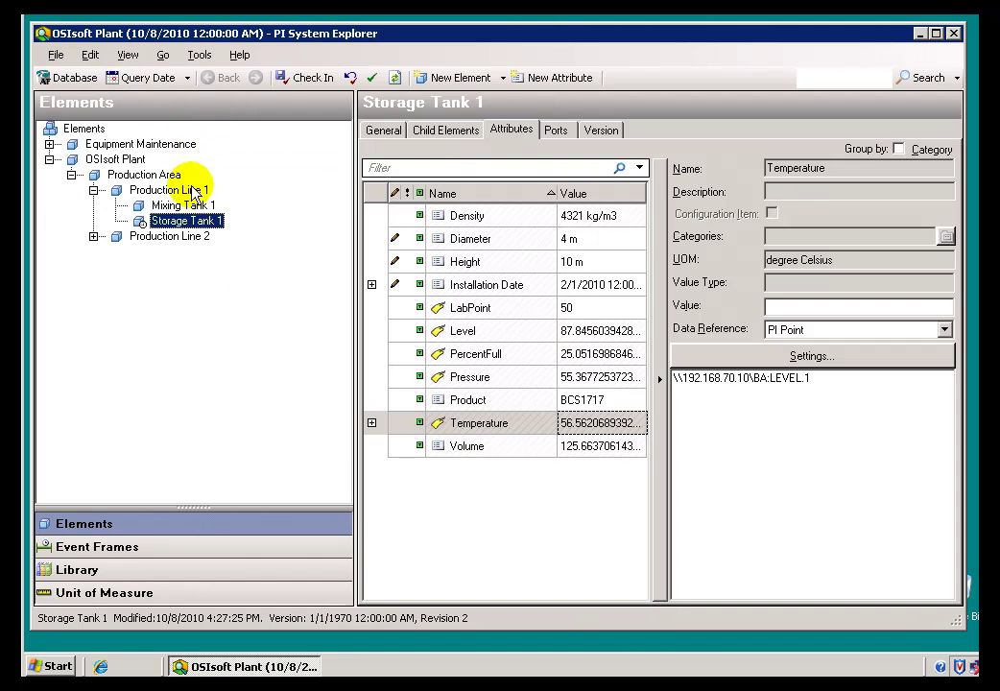
pyautogui.click(92, 236)
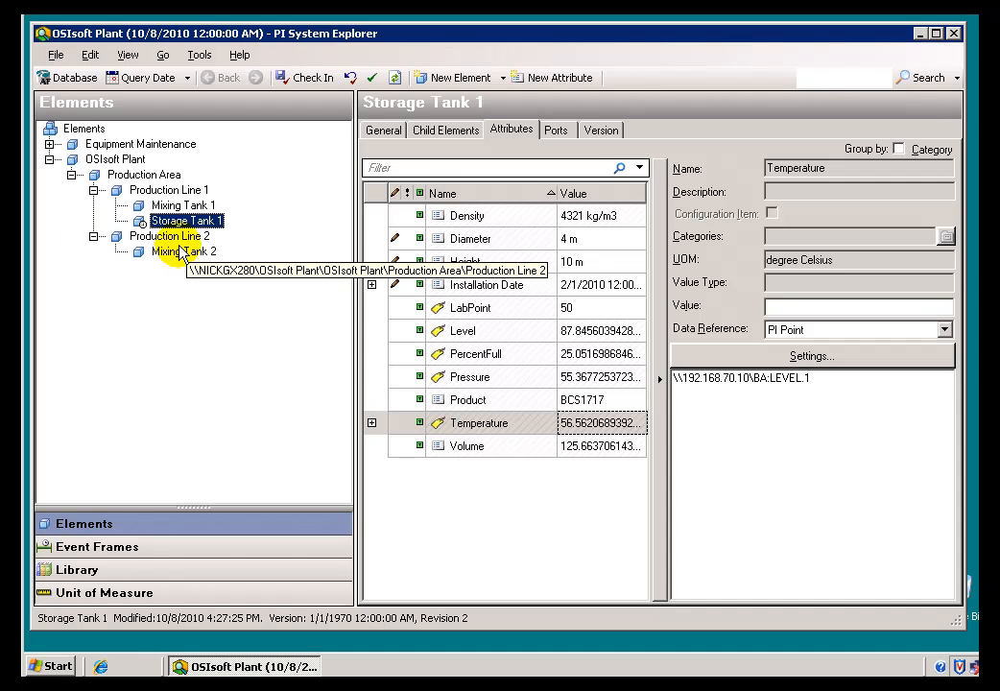
pyautogui.moveTo(201, 127)
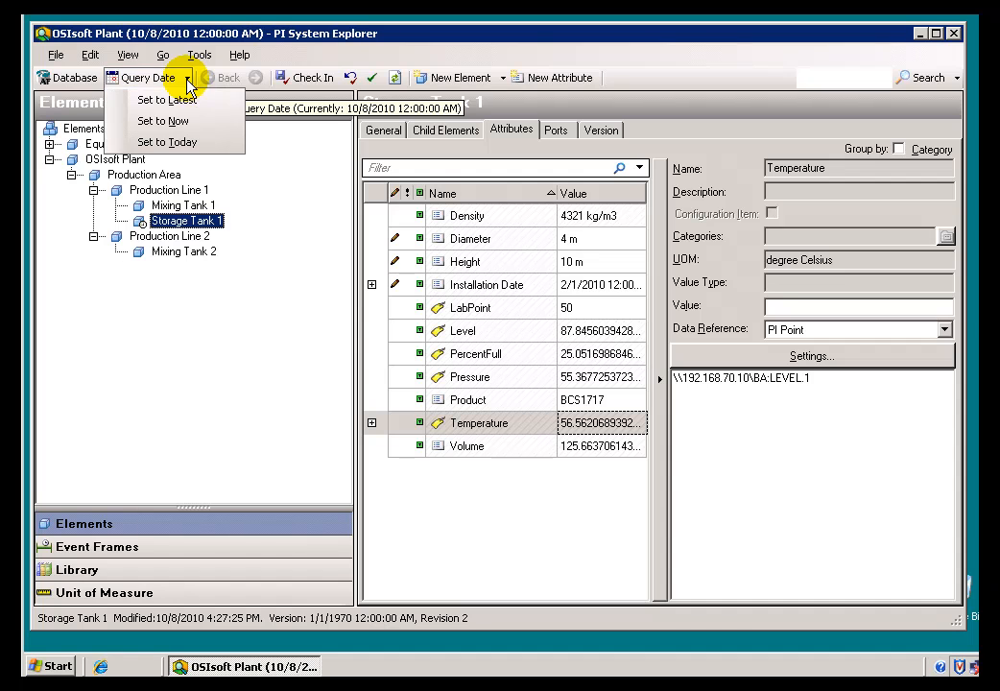
pyautogui.moveTo(173, 120)
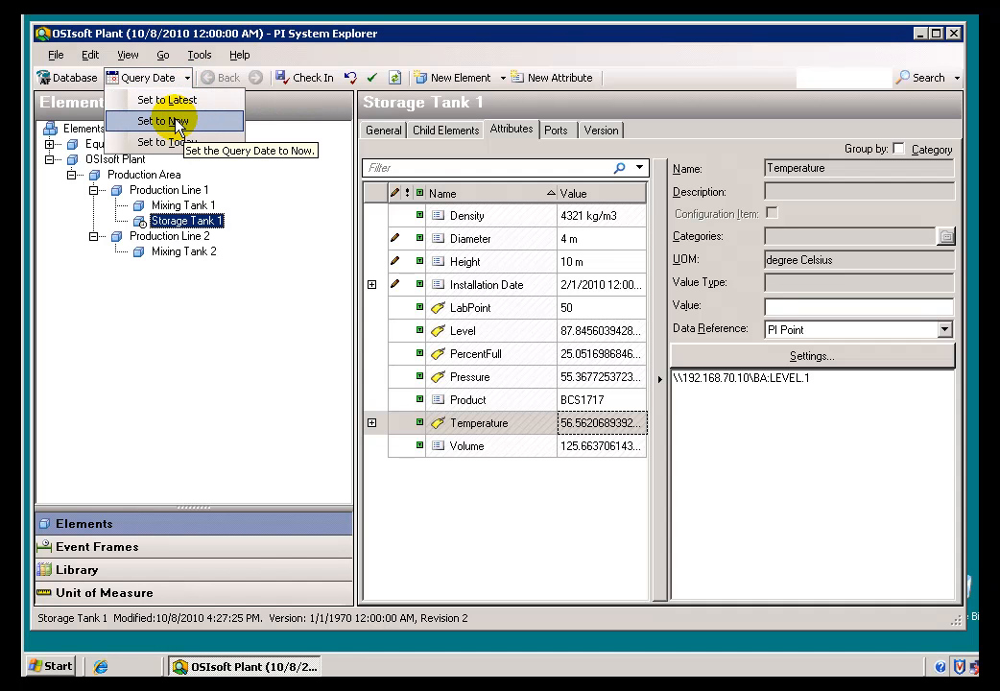
pyautogui.moveTo(188, 124)
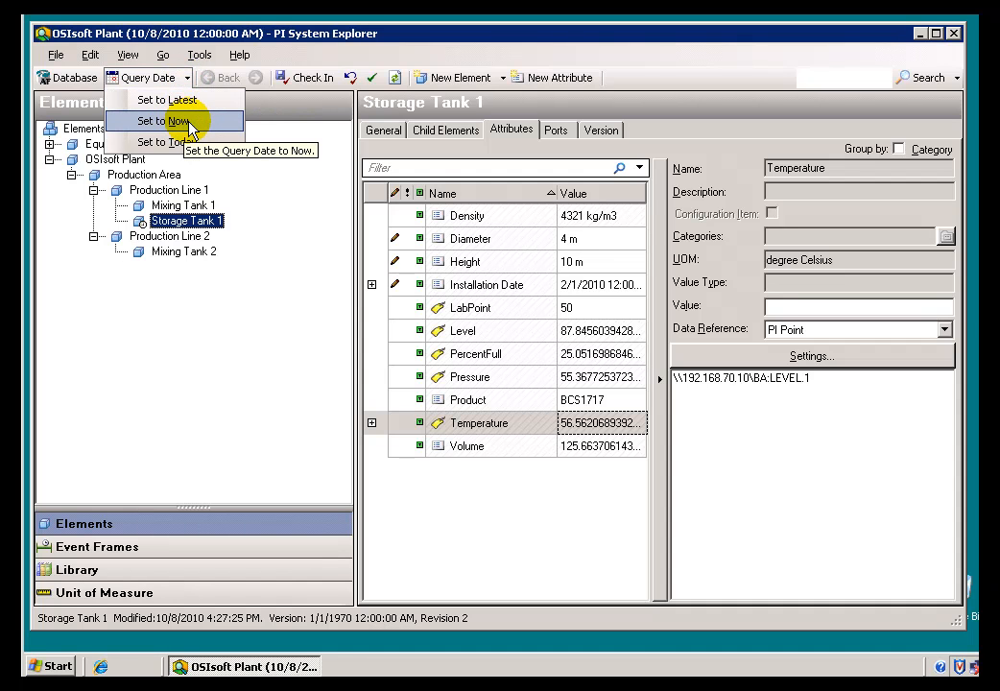
# Set the Query Date to Now and expand Production Line 2, Equipment Maintenance and Tanks, showing no Storage Tank 2
pyautogui.click(165, 119)
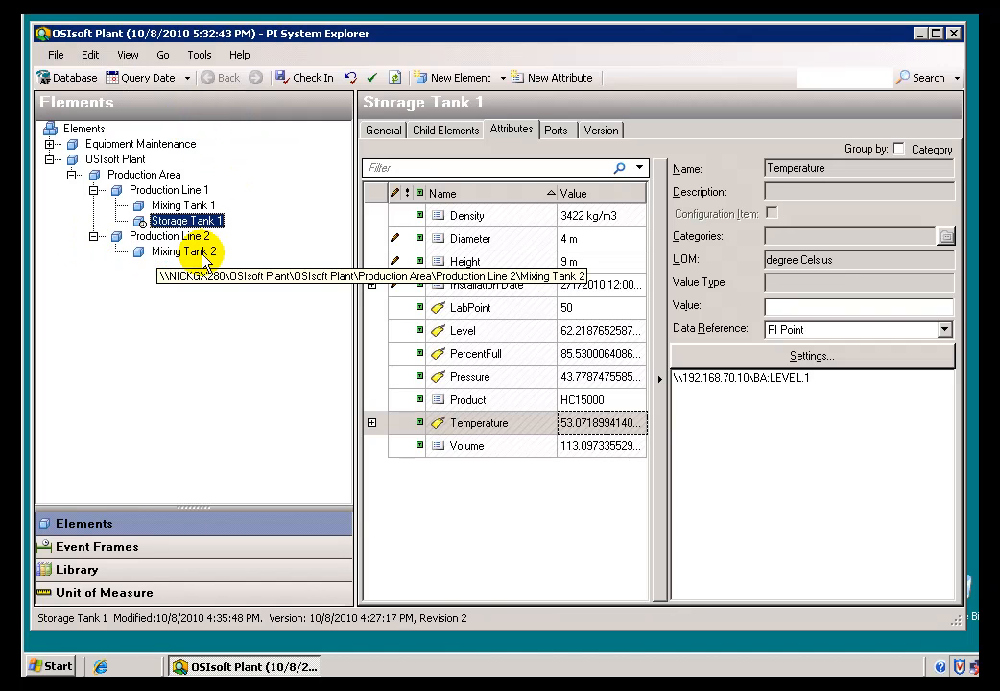
pyautogui.moveTo(192, 92)
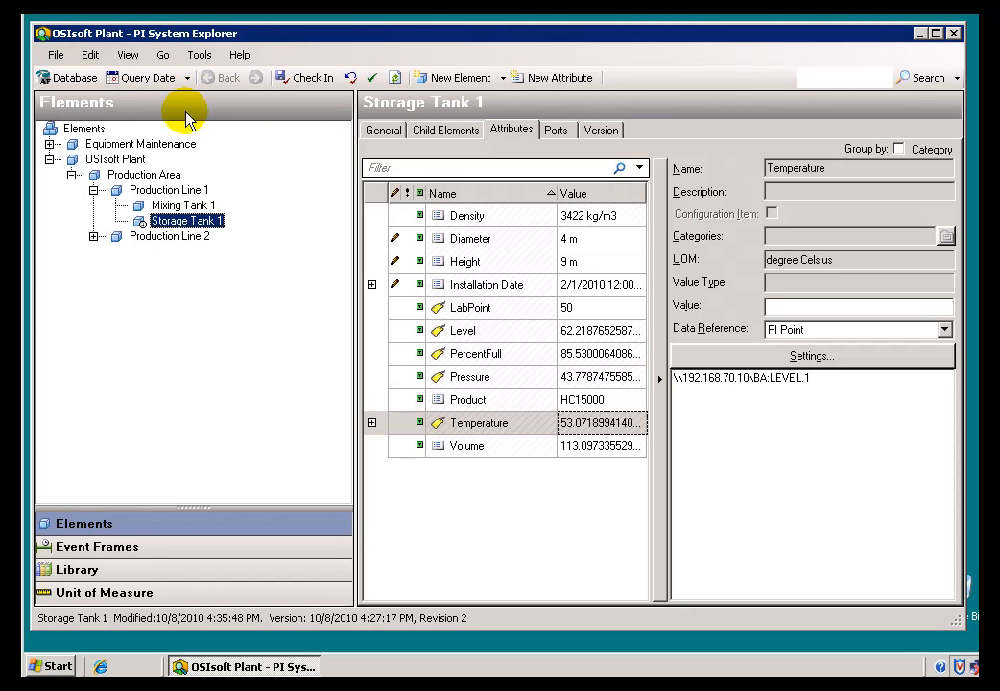
pyautogui.click(92, 236)
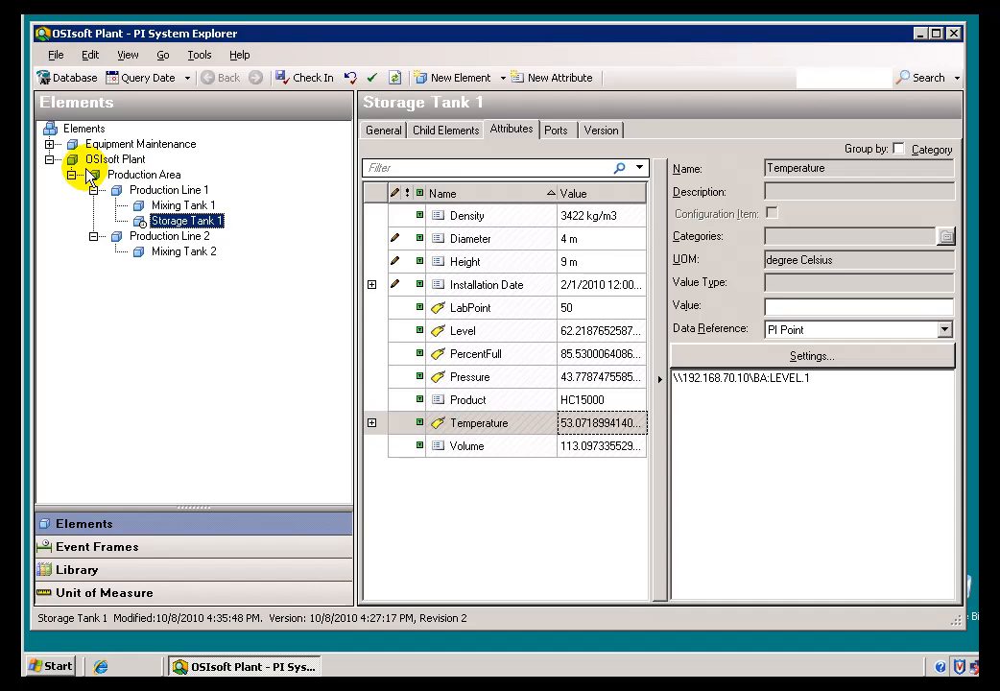
pyautogui.moveTo(144, 173)
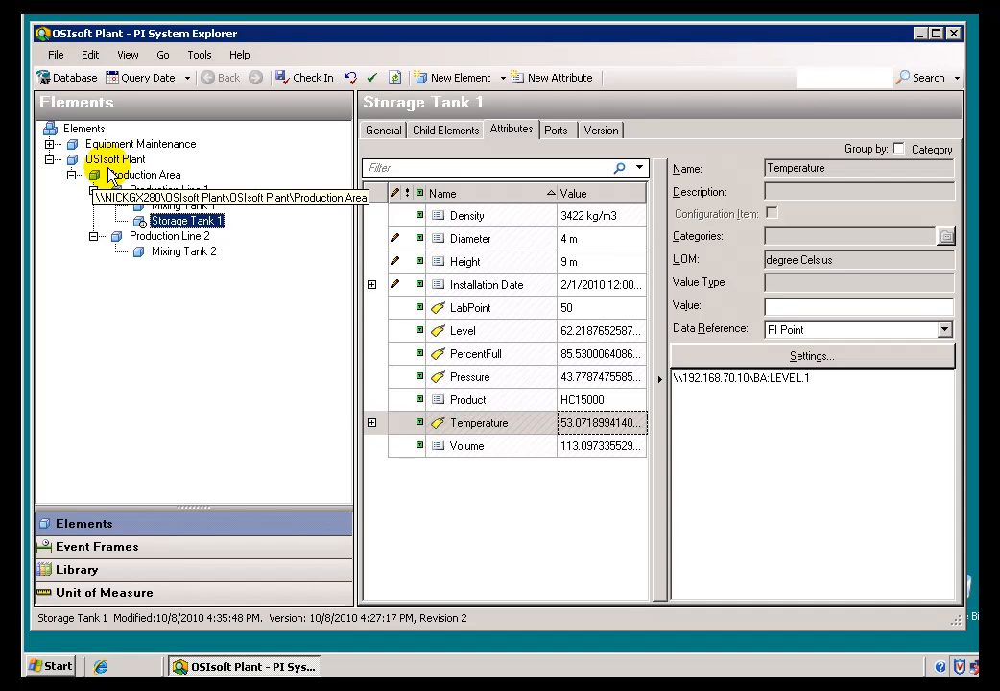
pyautogui.click(50, 126)
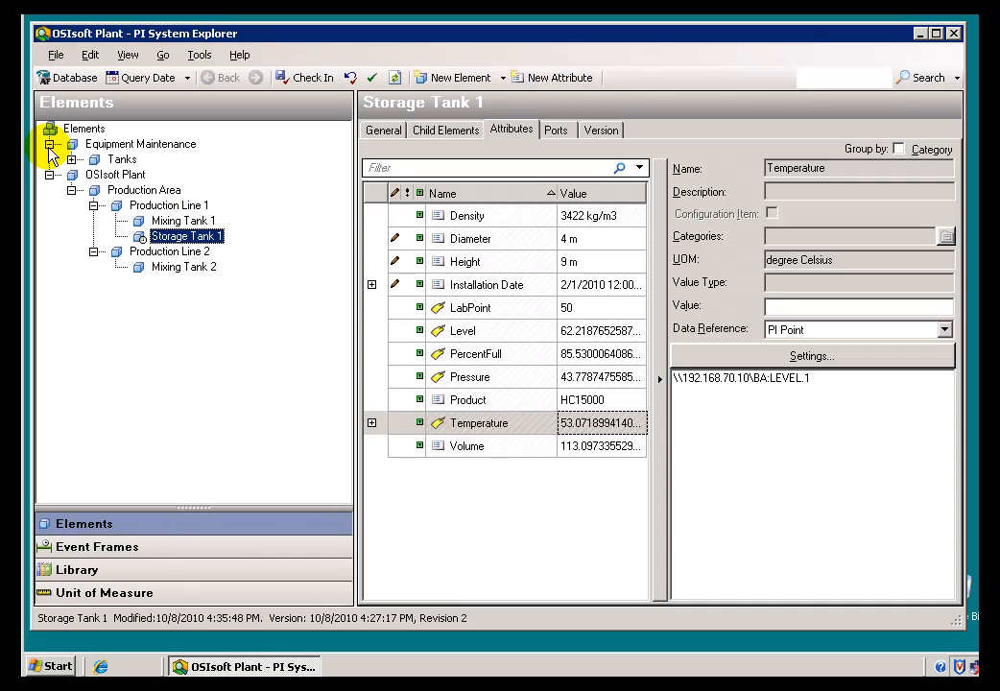
pyautogui.click(73, 142)
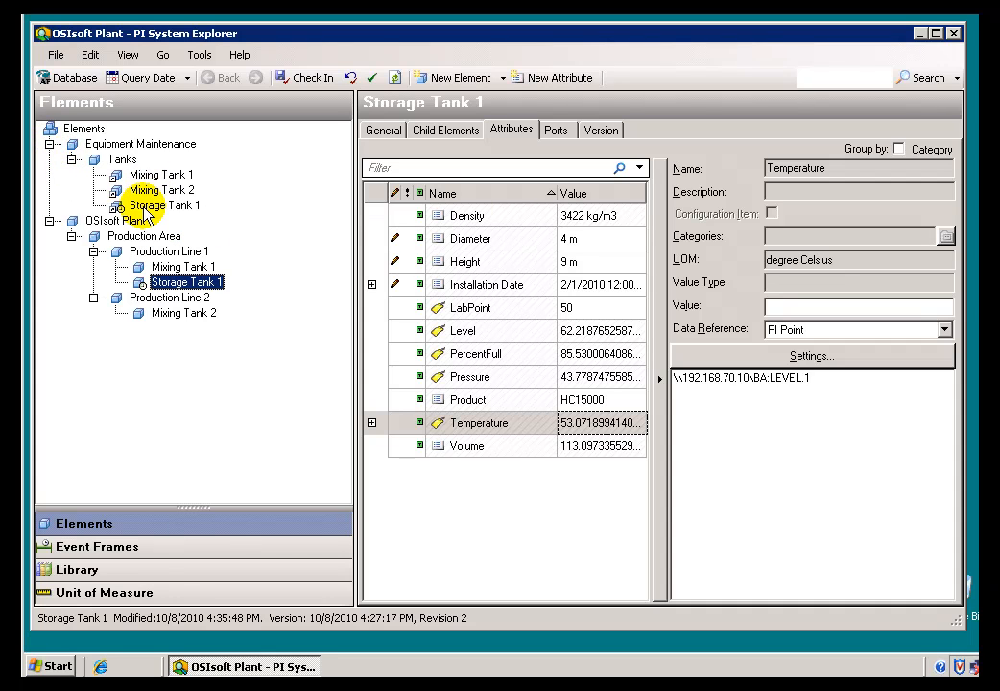
pyautogui.moveTo(190, 104)
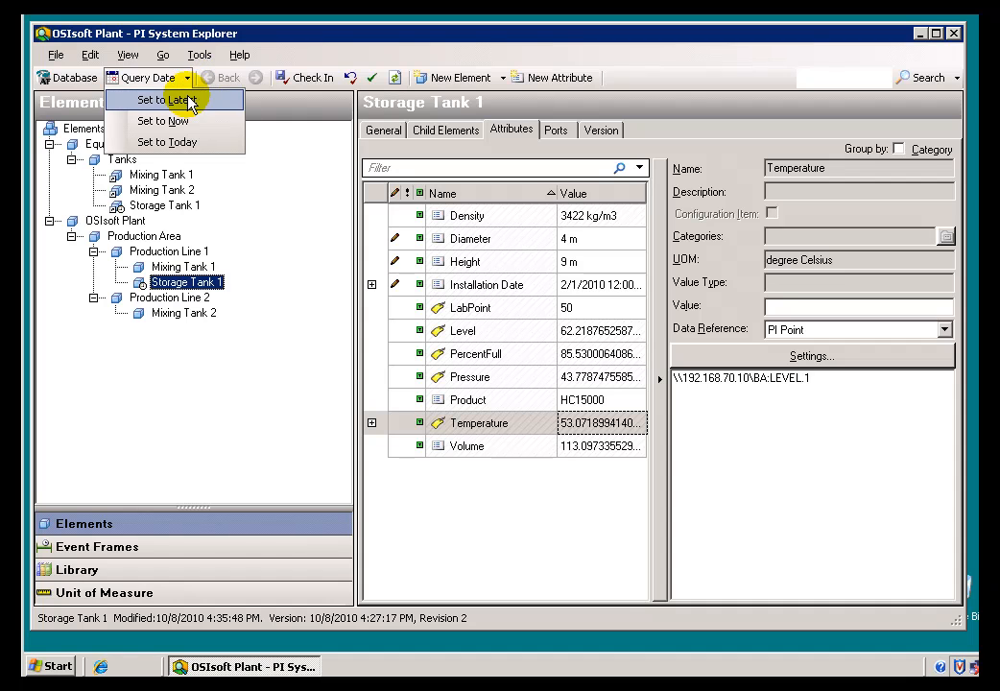
pyautogui.moveTo(188, 100)
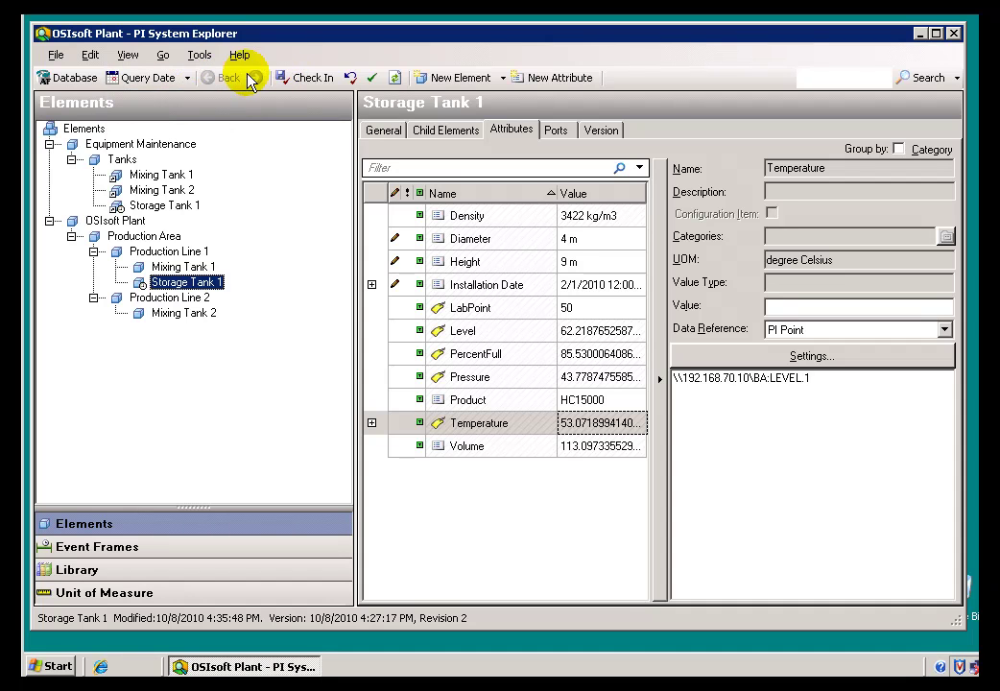
pyautogui.moveTo(188, 92)
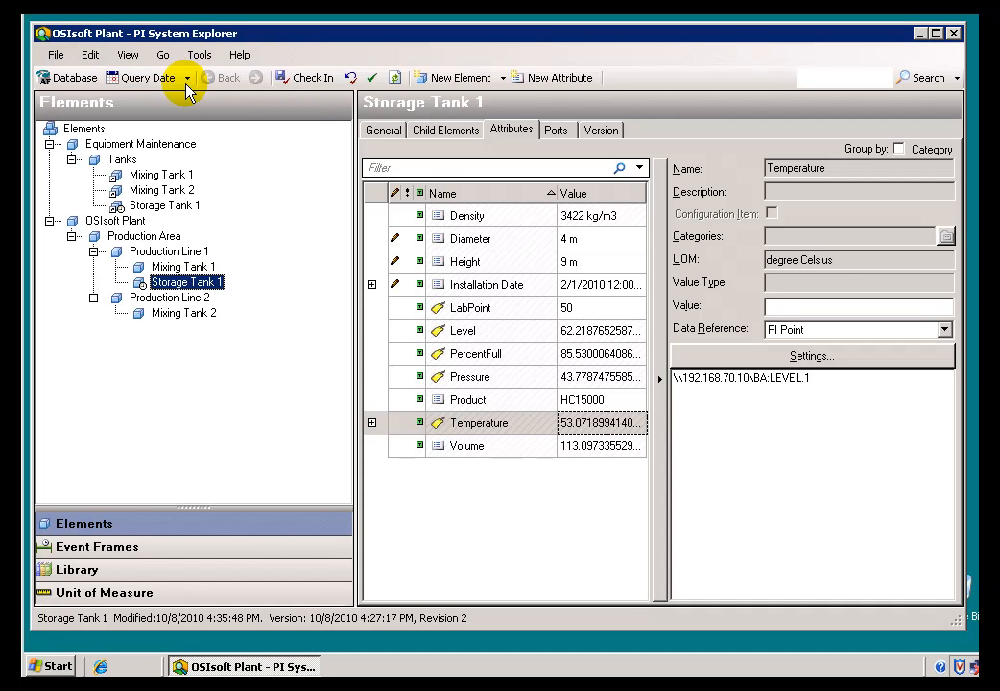
pyautogui.moveTo(213, 121)
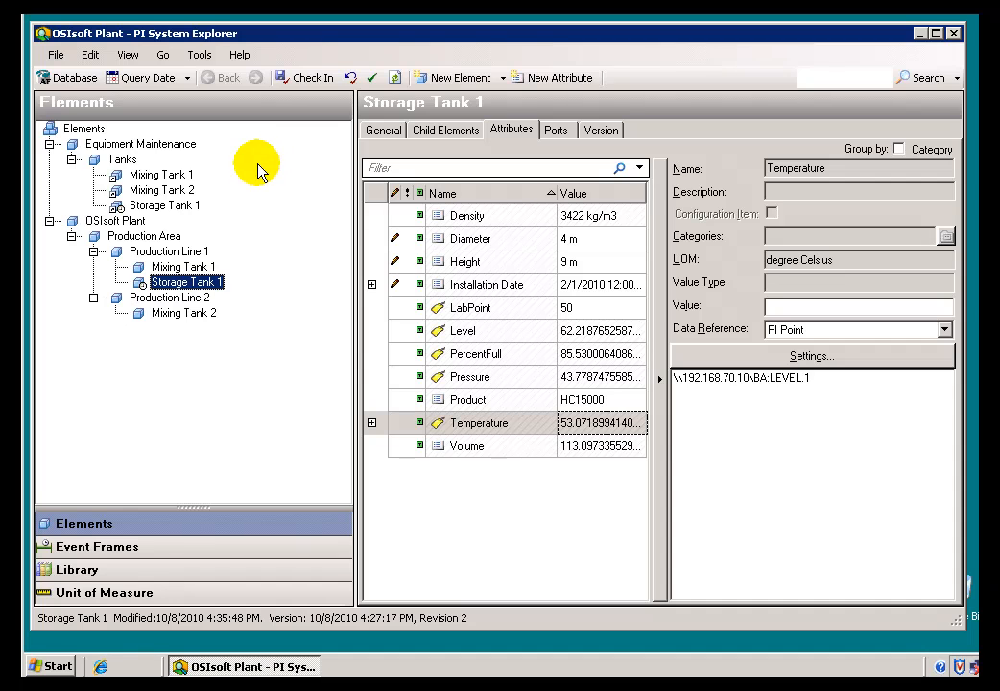
pyautogui.moveTo(223, 223)
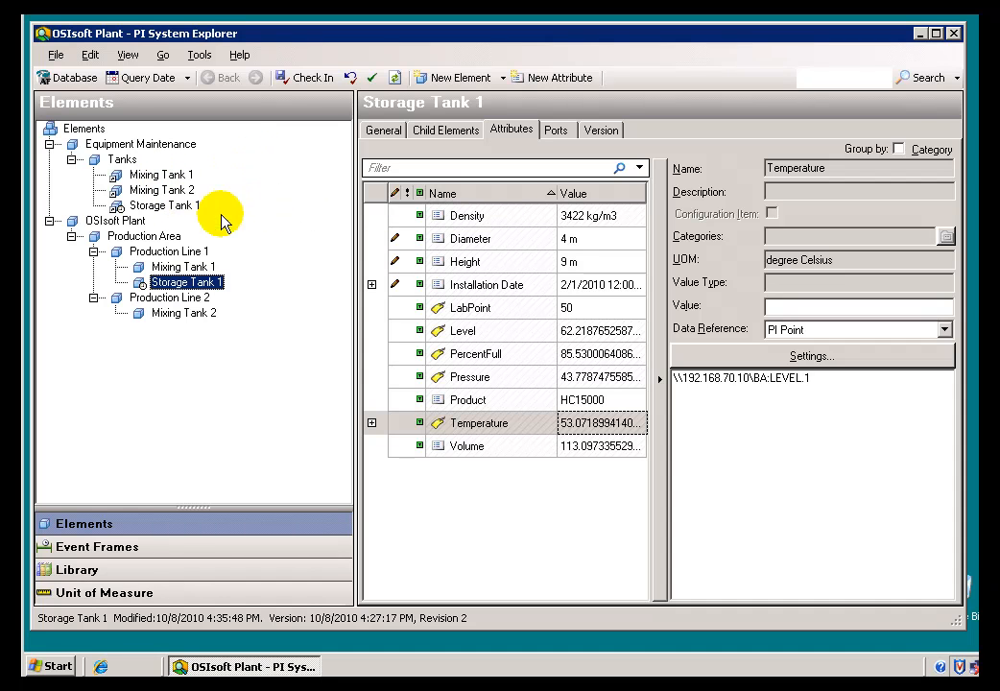
pyautogui.moveTo(168, 208)
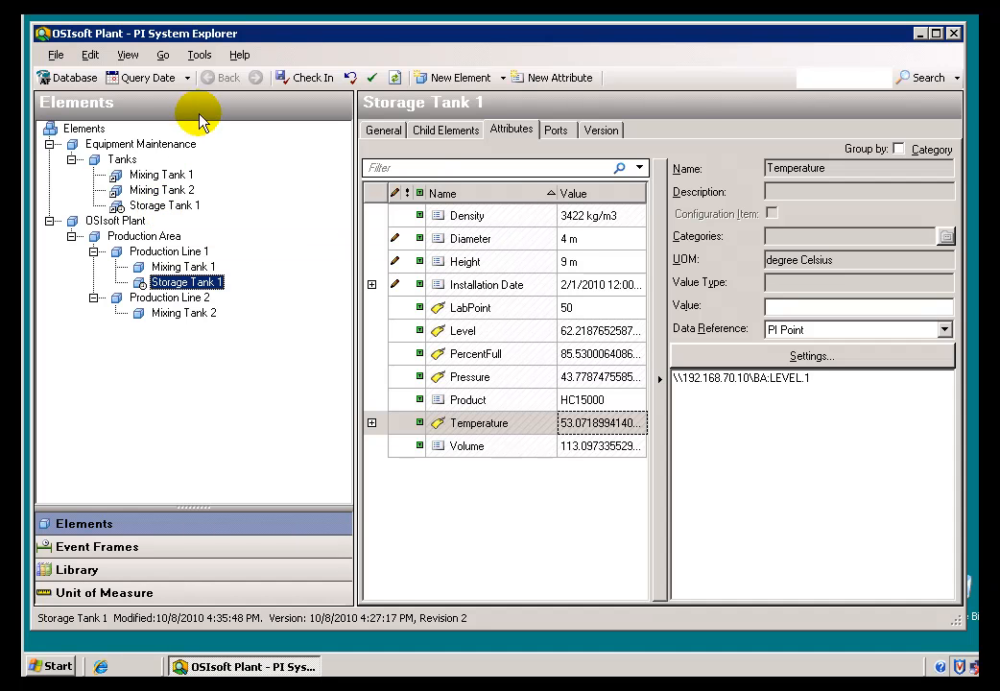
pyautogui.moveTo(207, 79)
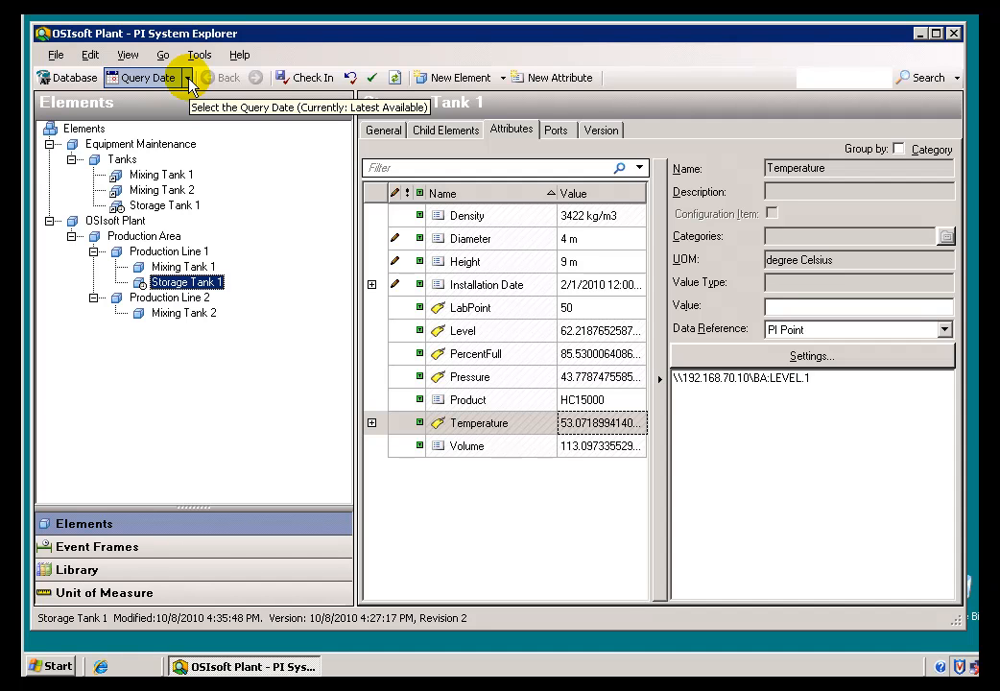
# Set the Query Date to Now (10/8/2010 5:33:38 PM); Production Line 2 lists only Mixing Tank 2
pyautogui.click(184, 77)
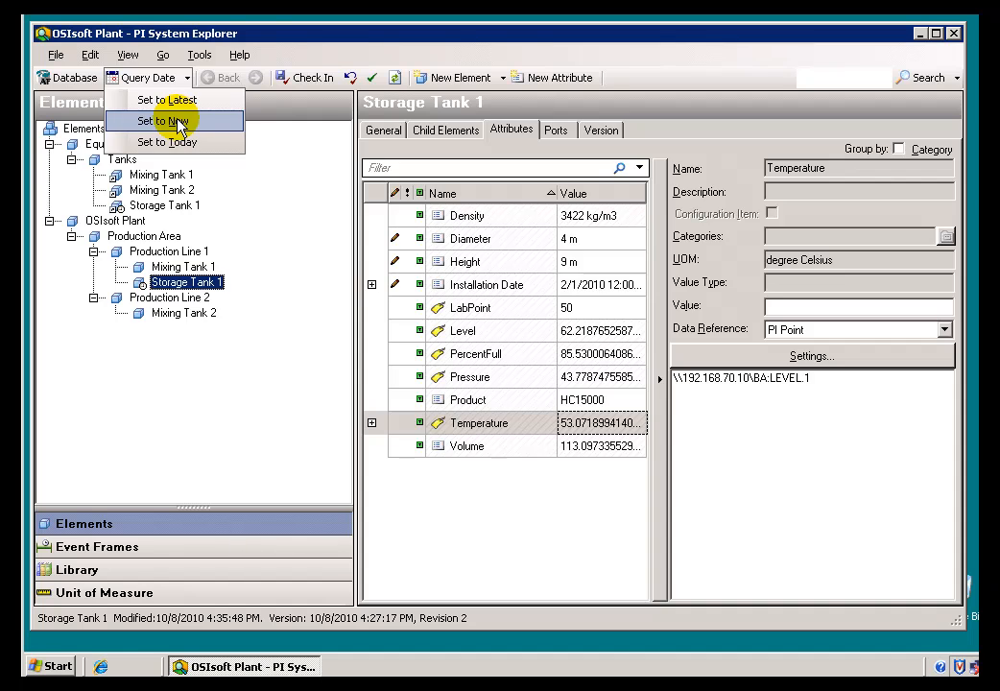
pyautogui.click(167, 119)
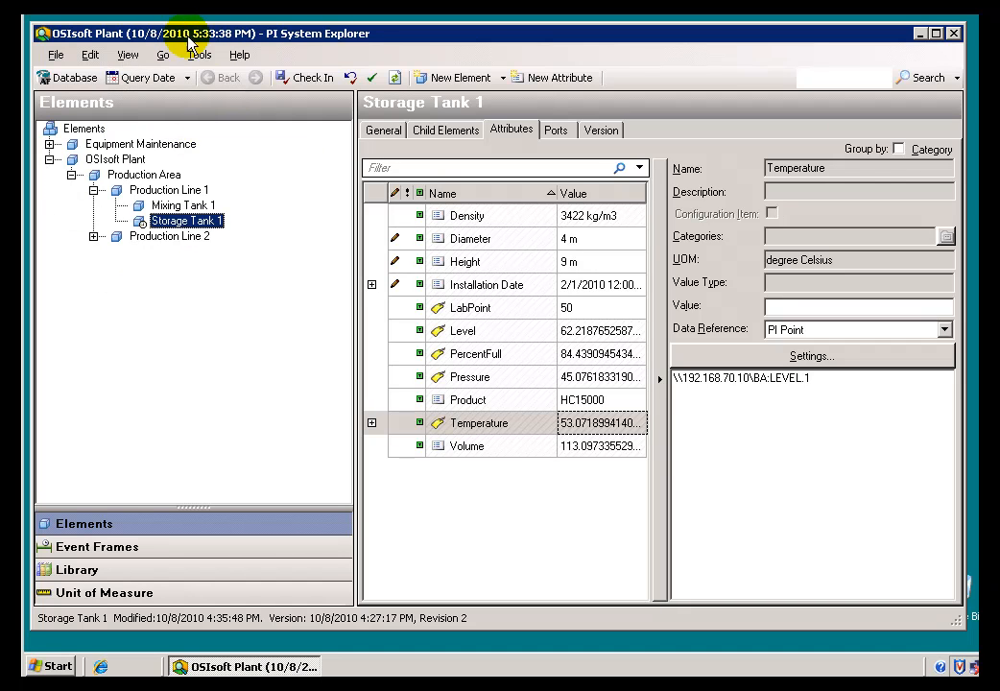
pyautogui.moveTo(92, 238)
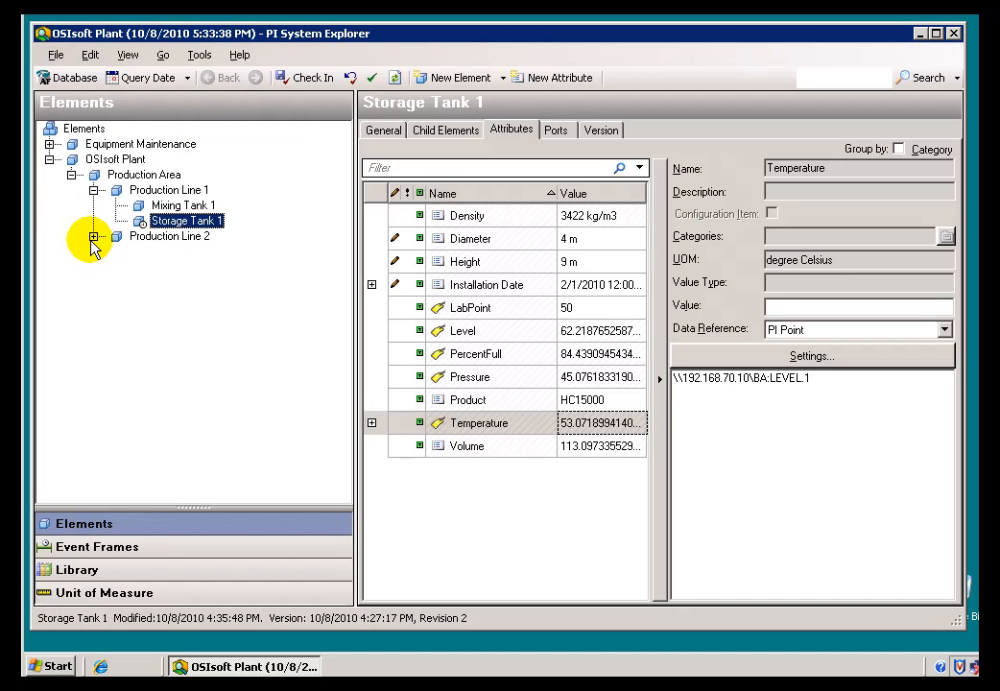
pyautogui.click(92, 236)
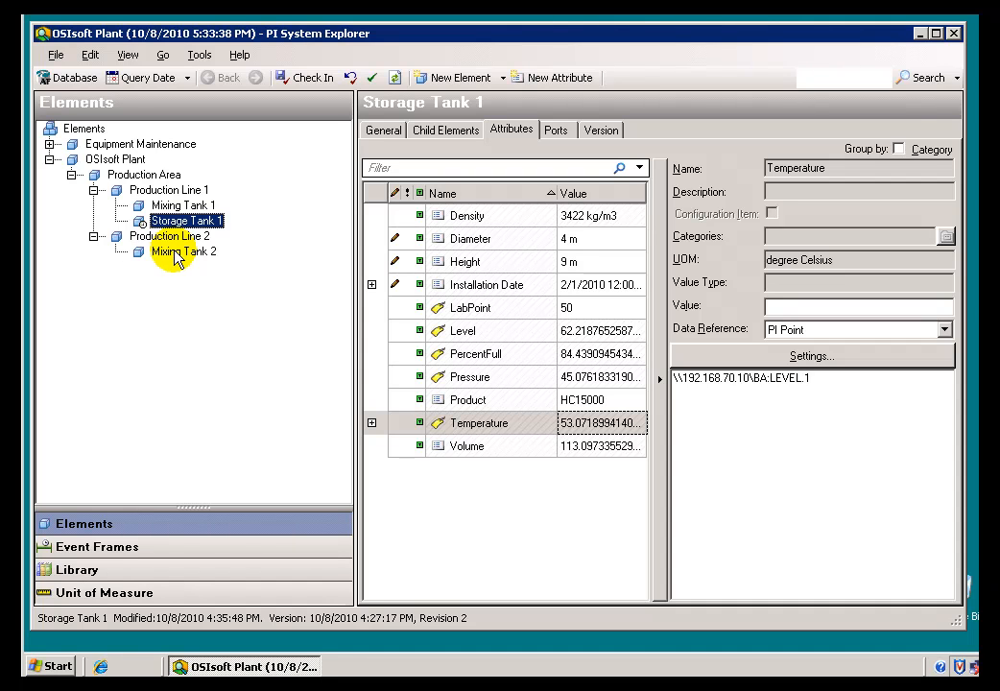
pyautogui.moveTo(154, 80)
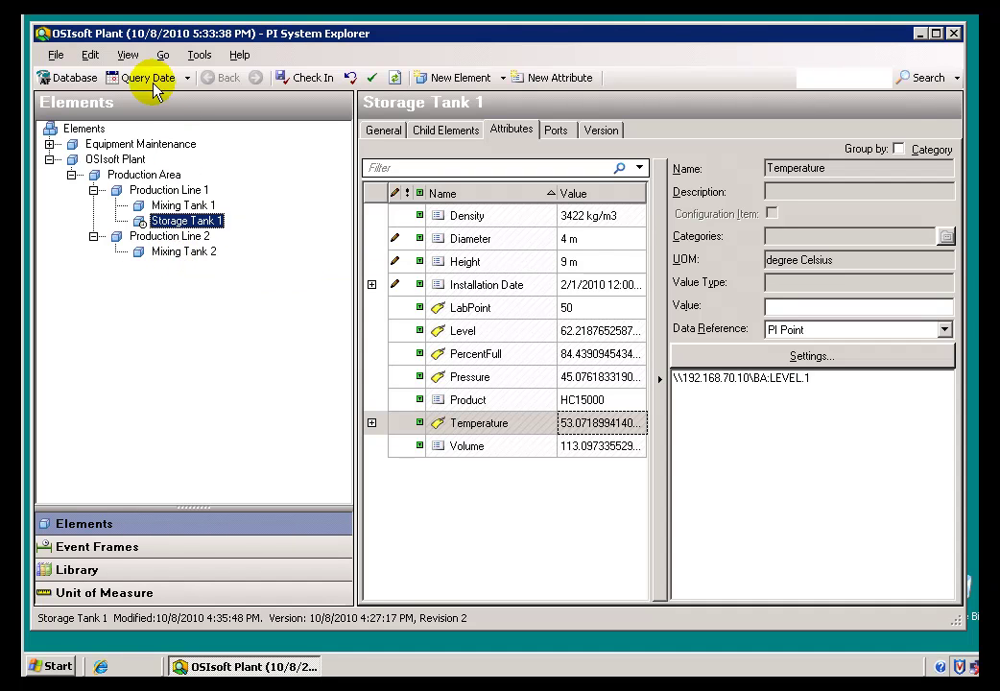
pyautogui.moveTo(144, 77)
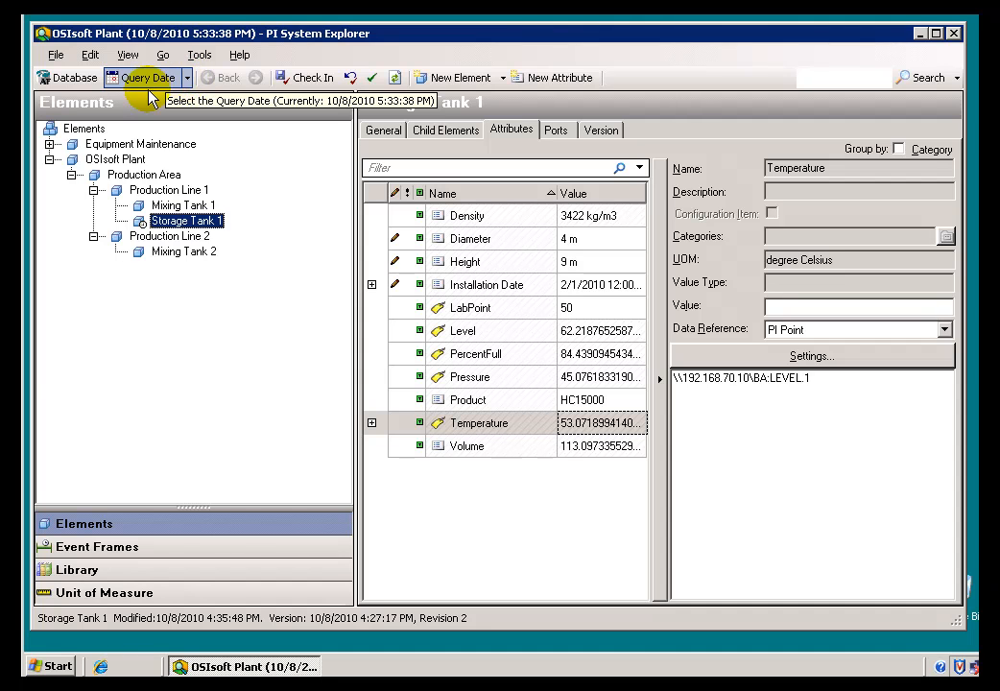
# Set the Query Date back to 9/15/2010 so Storage Tank 2 reappears
pyautogui.click(142, 77)
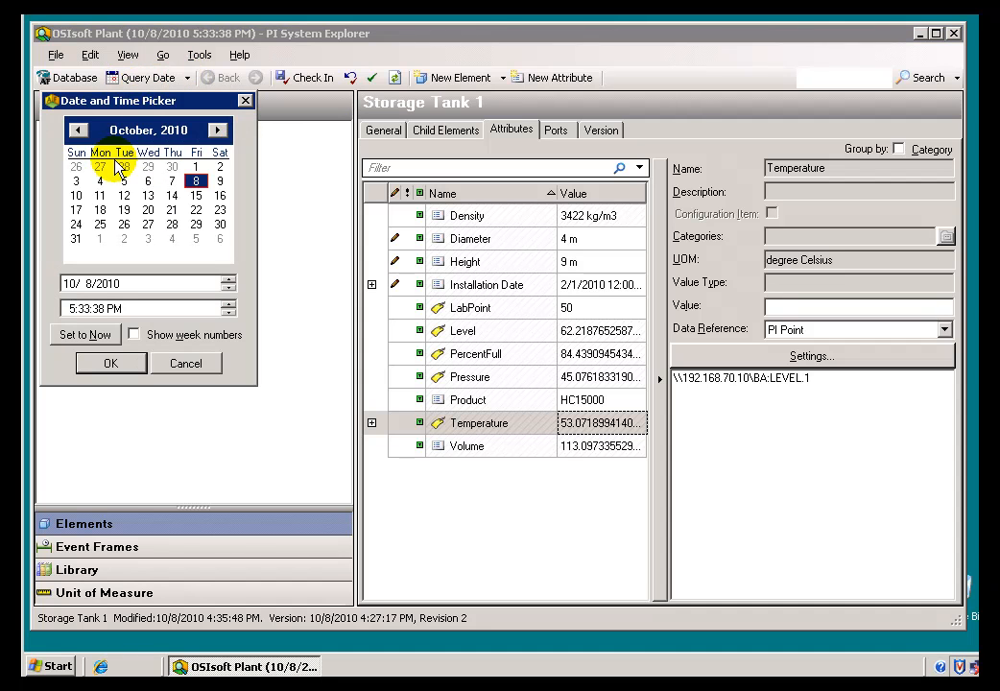
pyautogui.click(77, 131)
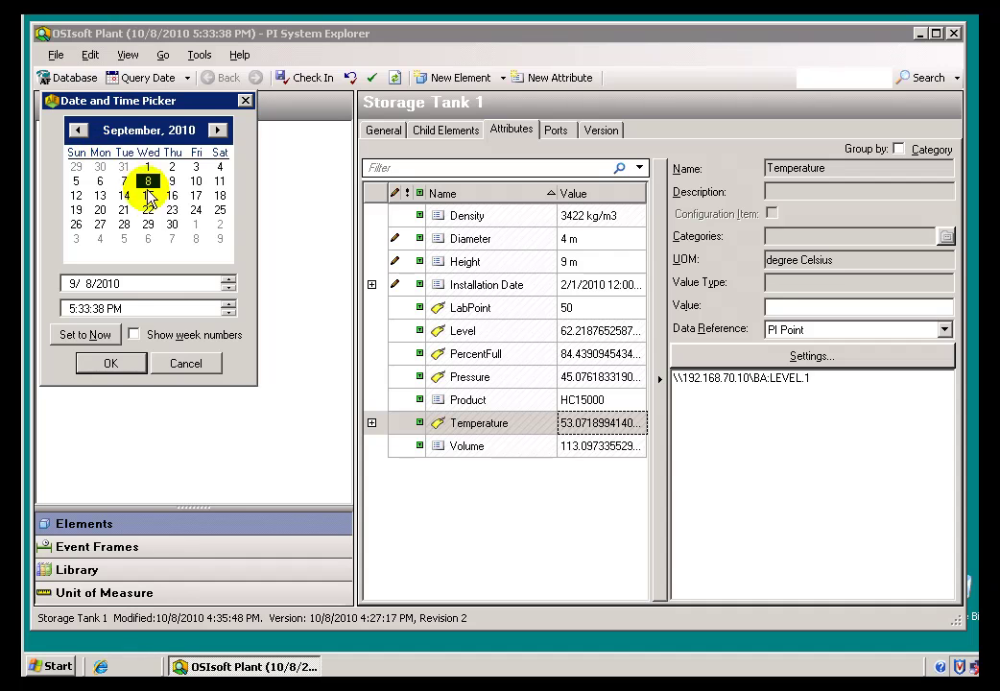
pyautogui.click(110, 363)
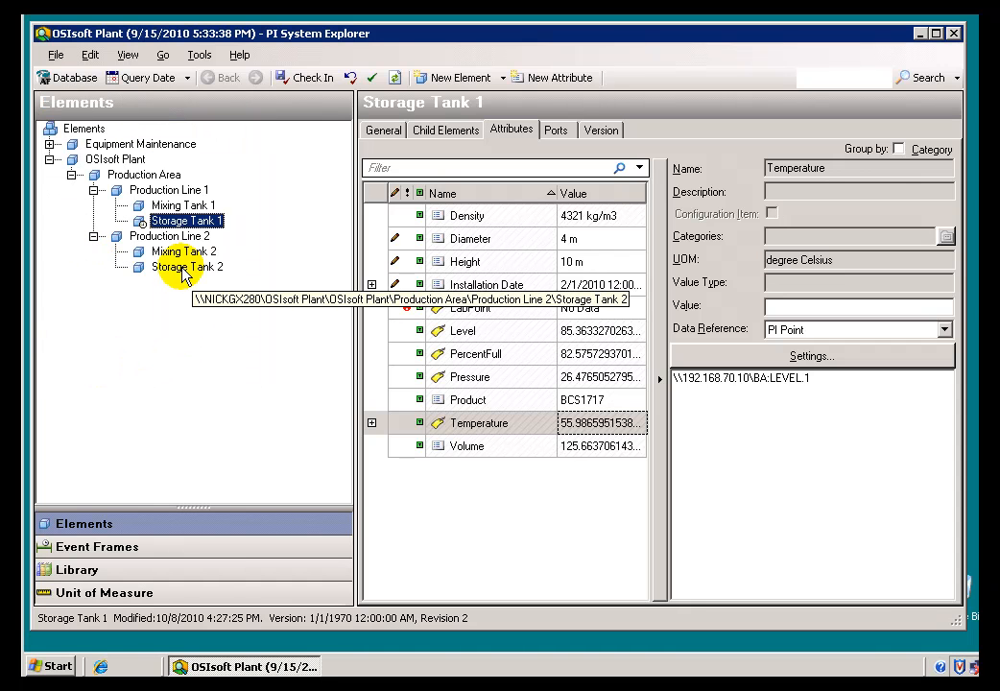
# Select Storage Tank 2 under Production Line 2 and view its Version details
pyautogui.click(186, 264)
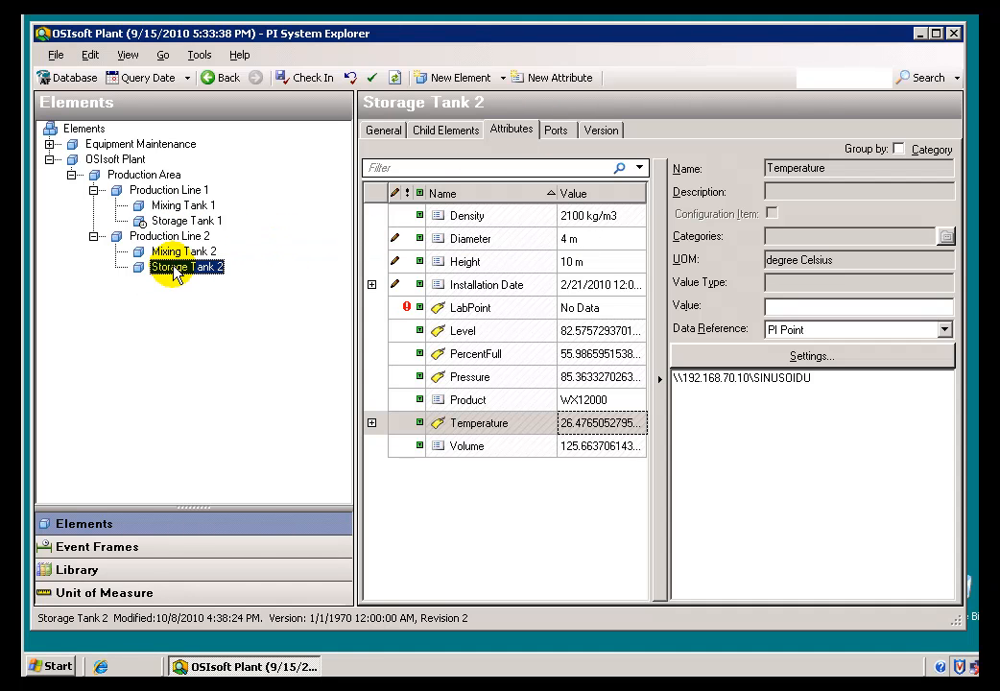
pyautogui.click(599, 130)
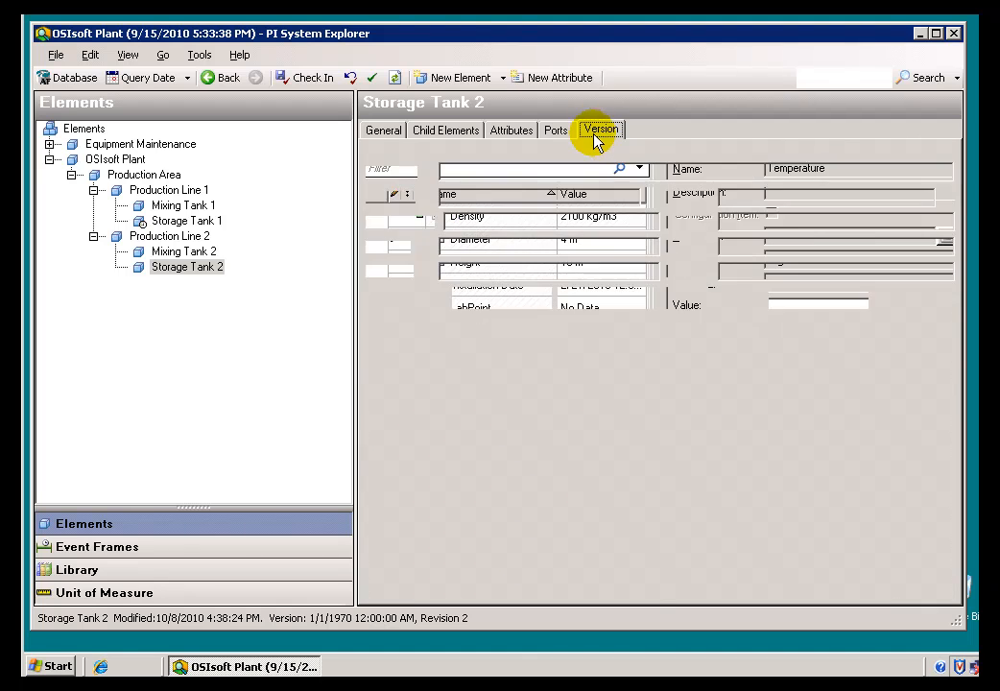
# Clear Storage Tank 2's Obsolete date and check it in as revision 3
pyautogui.click(599, 131)
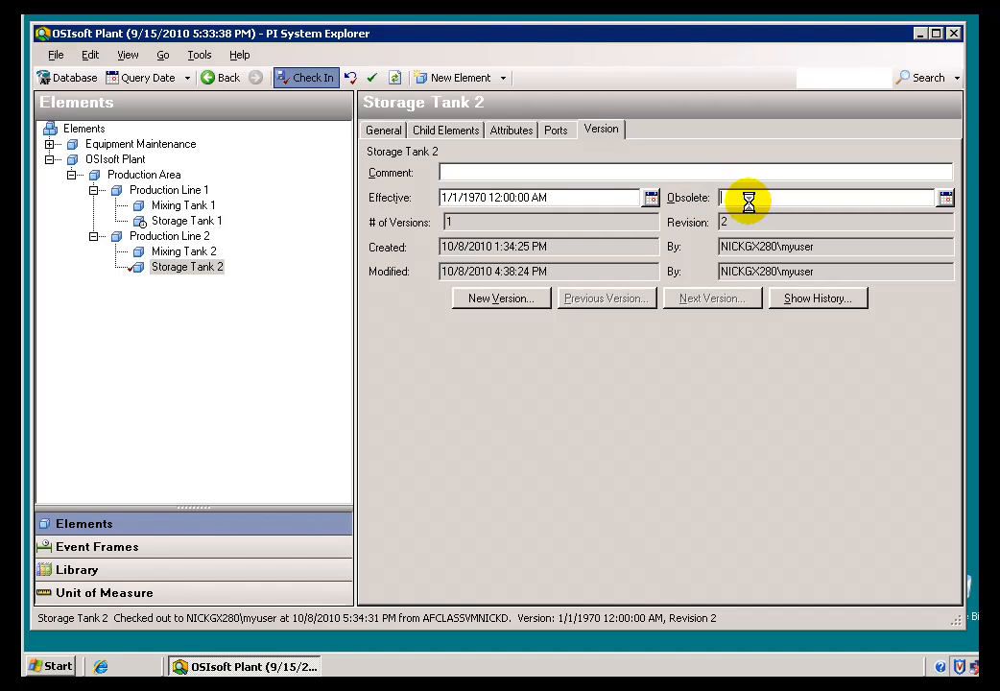
pyautogui.click(311, 77)
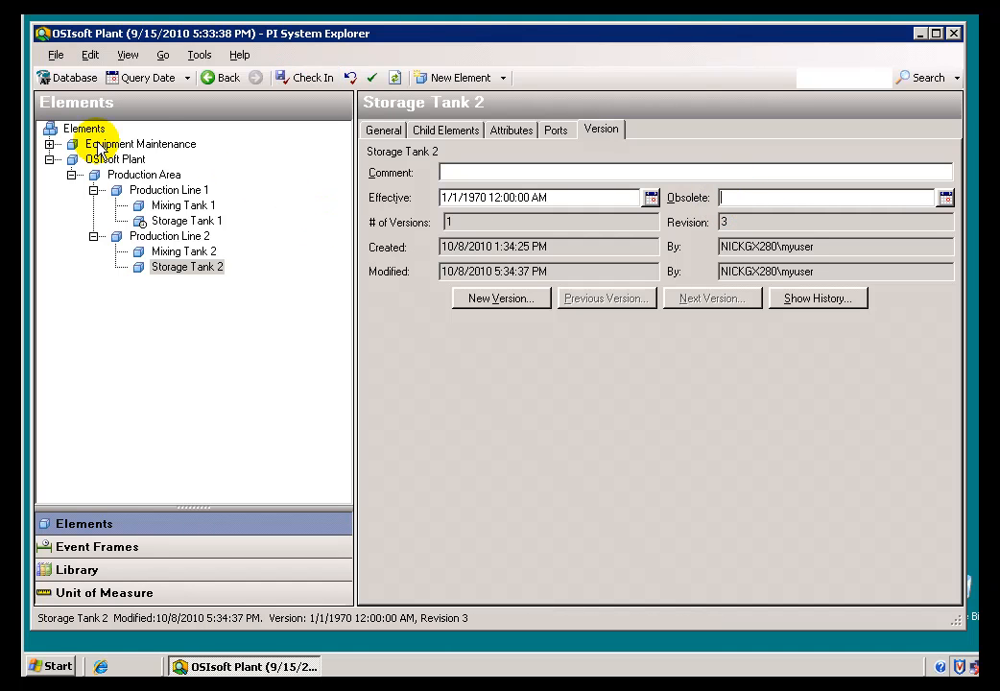
pyautogui.moveTo(138, 92)
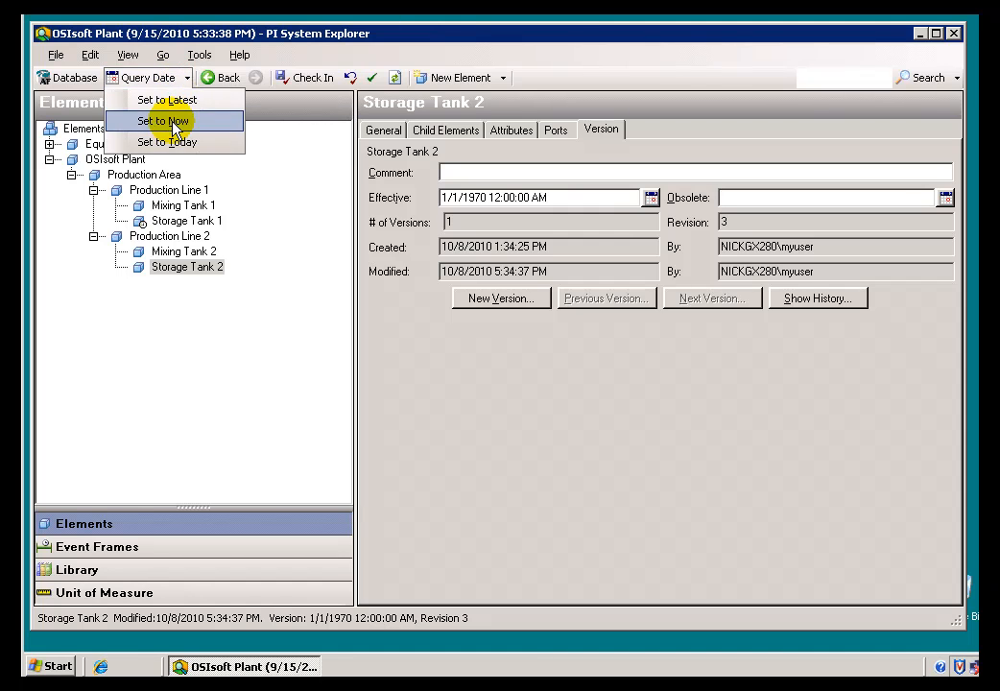
# Set the Query Date to Now and select Storage Tank 2, visible again under Tanks and Production Line 2
pyautogui.click(163, 119)
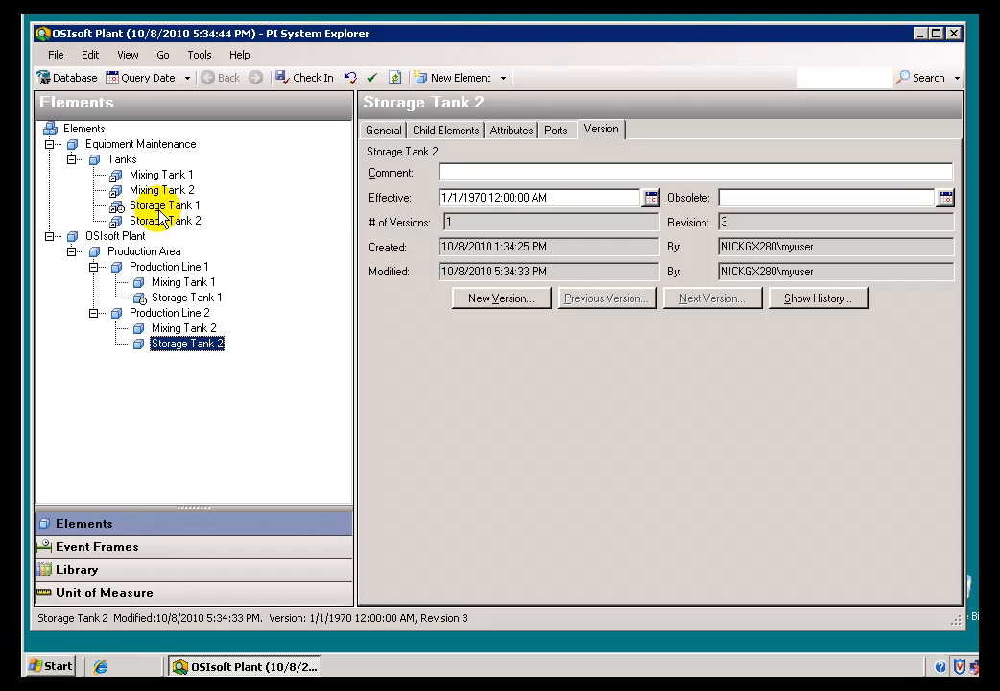
pyautogui.click(165, 221)
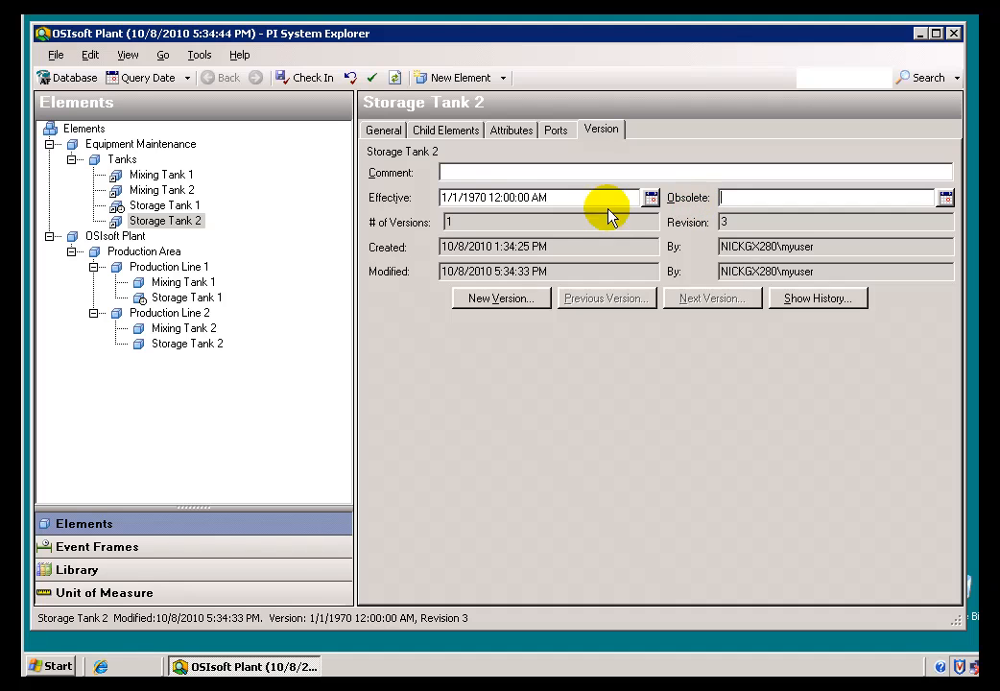
pyautogui.moveTo(291, 215)
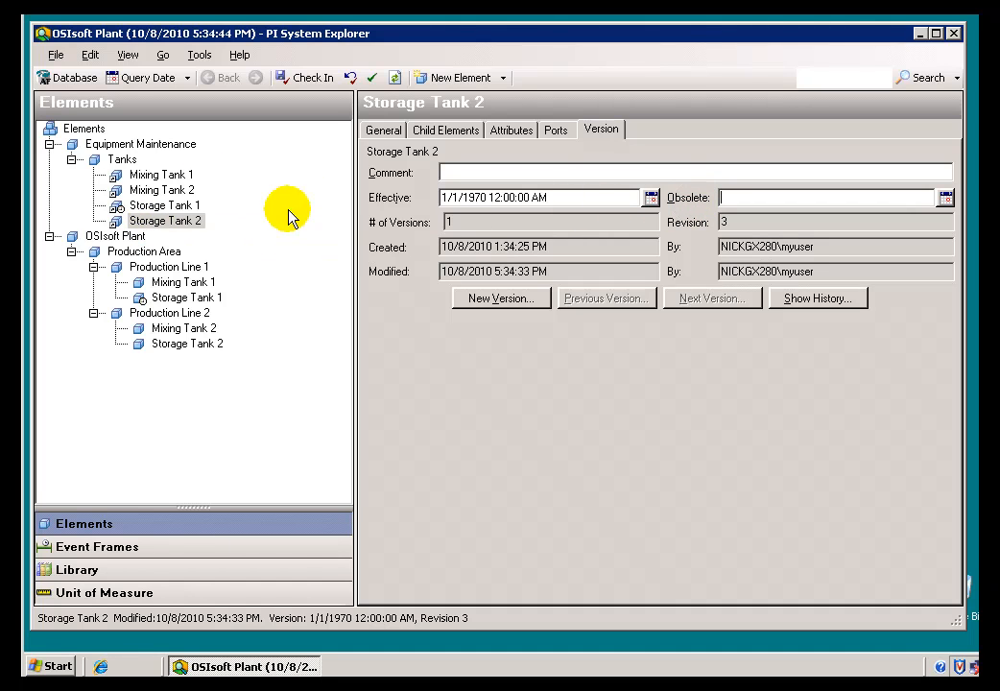
pyautogui.moveTo(672, 202)
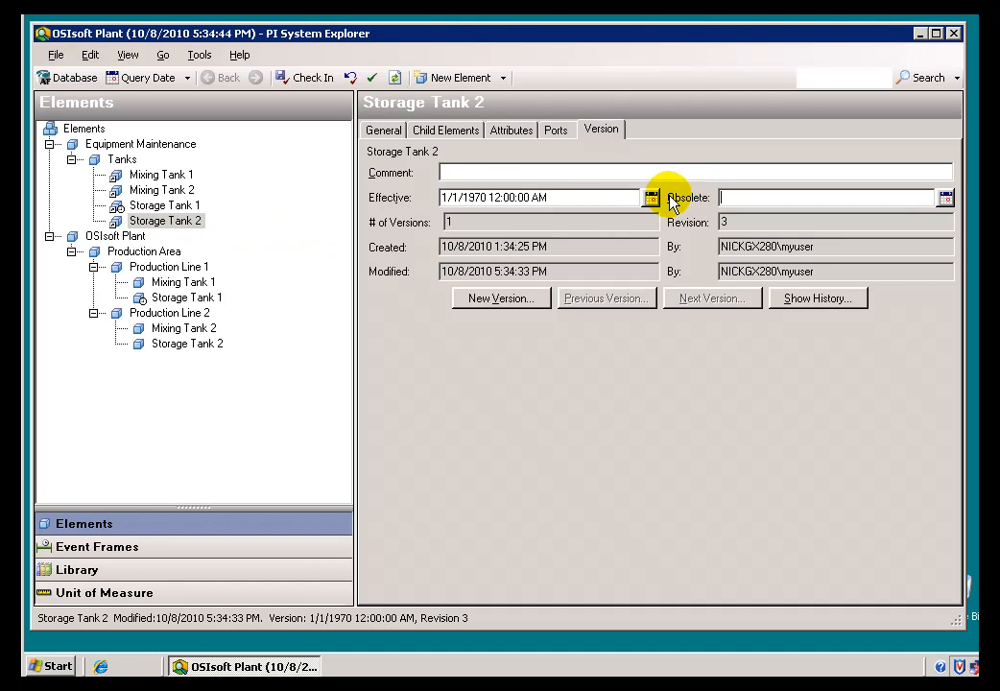